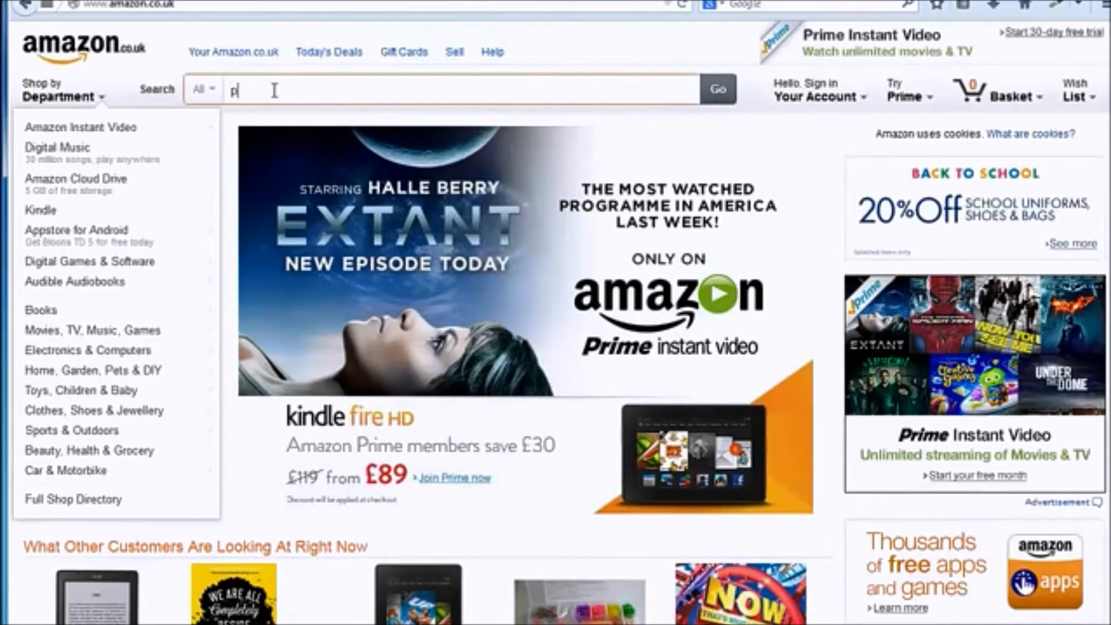
Step: Search Amazon for 'portable battery'
{"action": "type", "text": "ortable"}
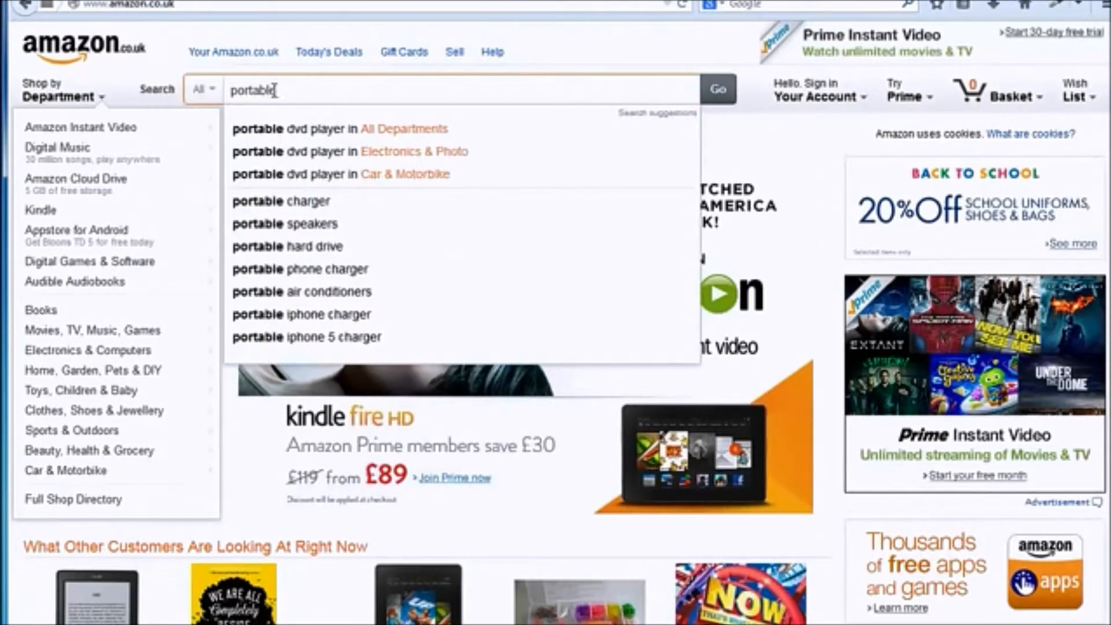
{"action": "type", "text": "battery"}
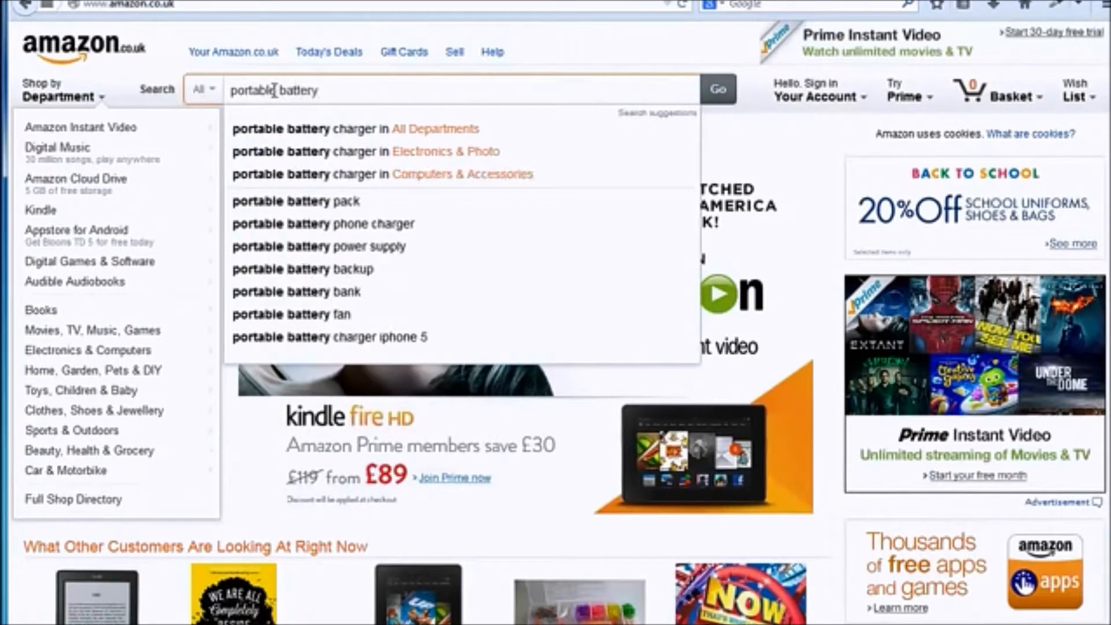
{"action": "left_click", "coordinate": [716, 89]}
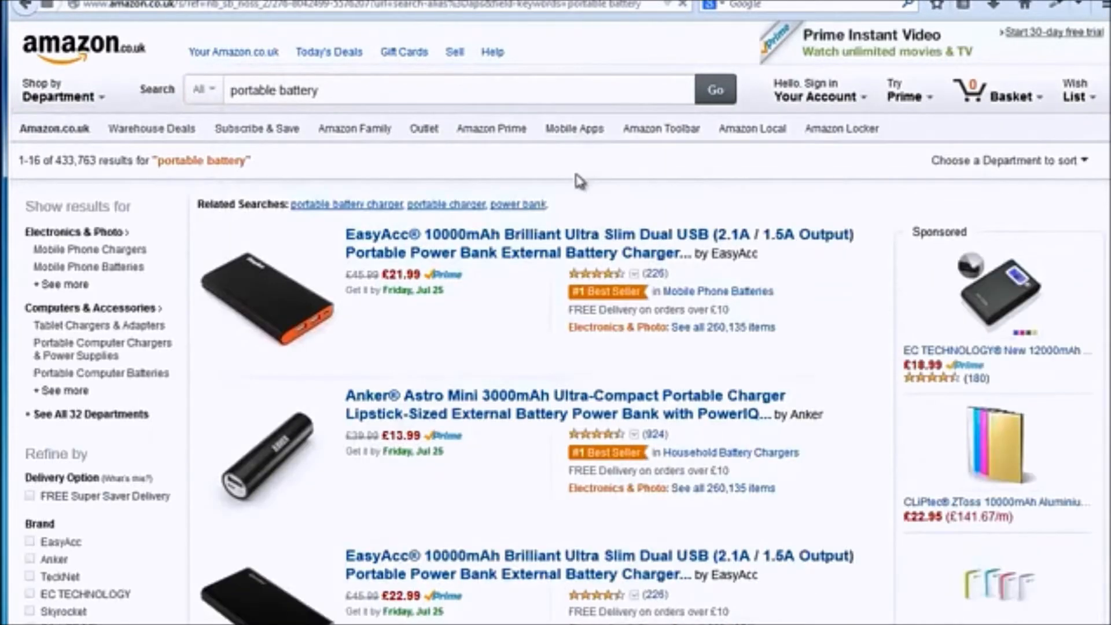
{"action": "mouse_move", "coordinate": [511, 244]}
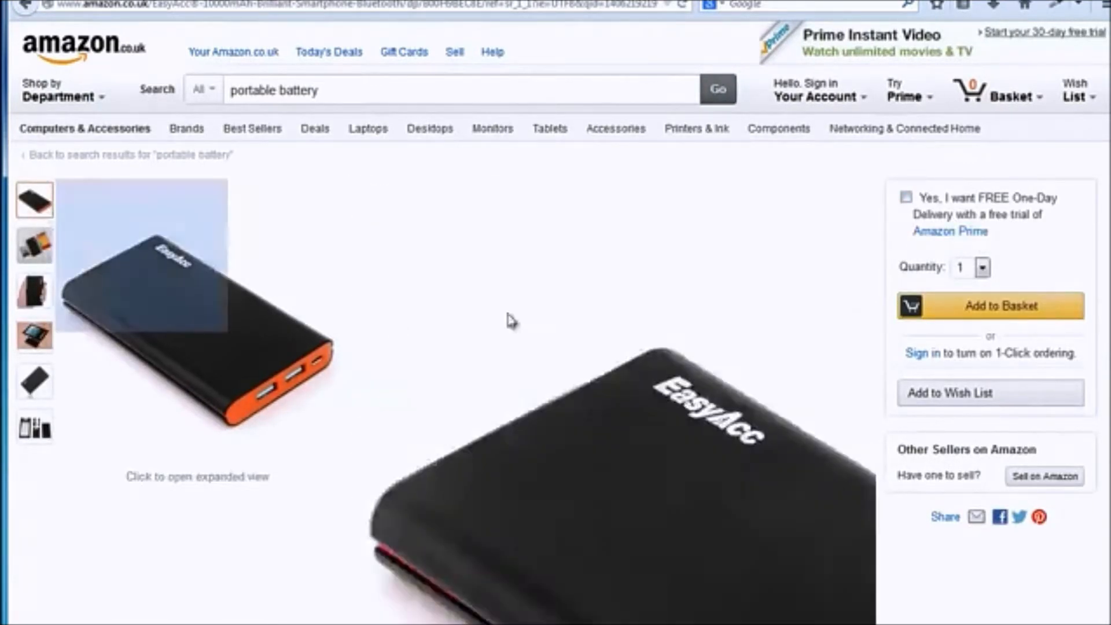
Step: Scroll to the EasyAcc reviews and copy the four-star 'little bulky' review text
{"action": "scroll", "scroll_direction": "down", "scroll_amount": 3}
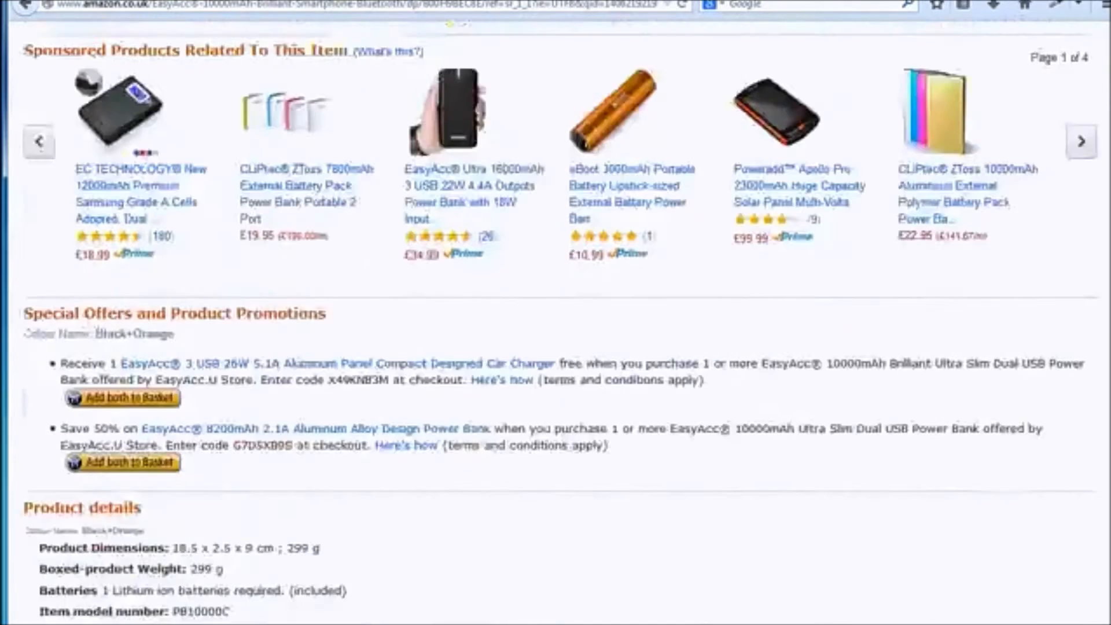
{"action": "scroll", "scroll_direction": "down", "scroll_amount": 3}
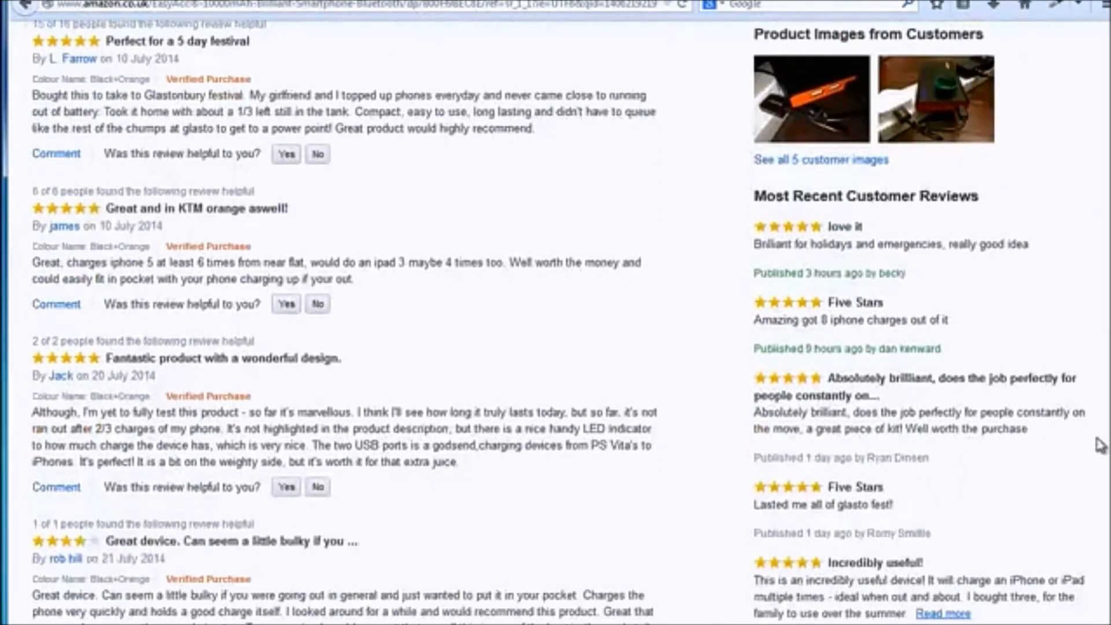
{"action": "scroll", "scroll_direction": "down", "scroll_amount": 3}
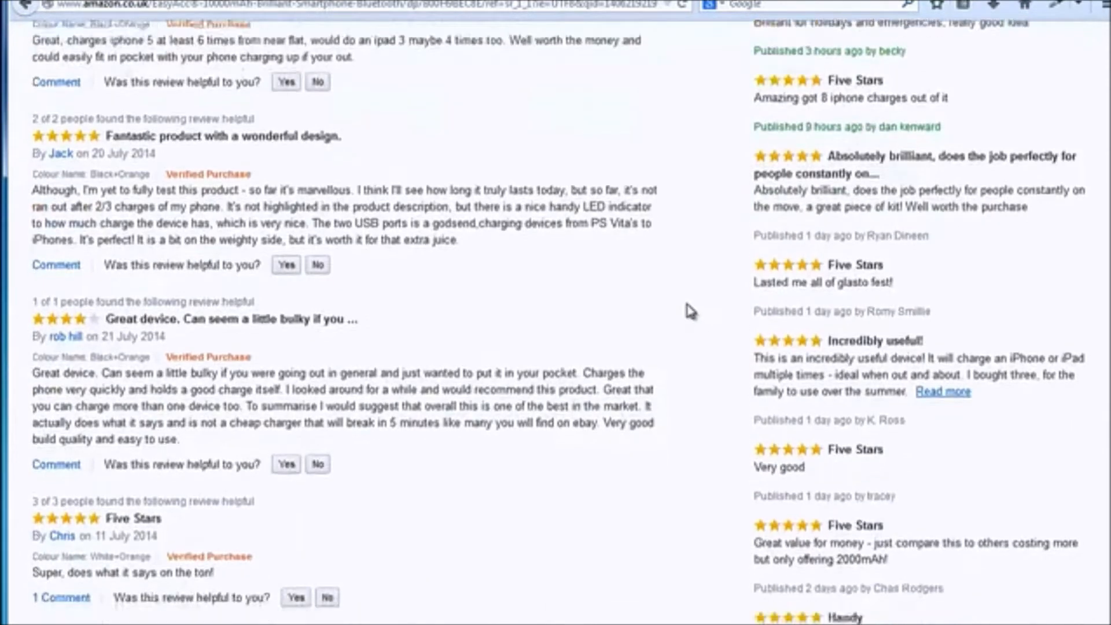
{"action": "scroll", "scroll_direction": "down", "scroll_amount": 3}
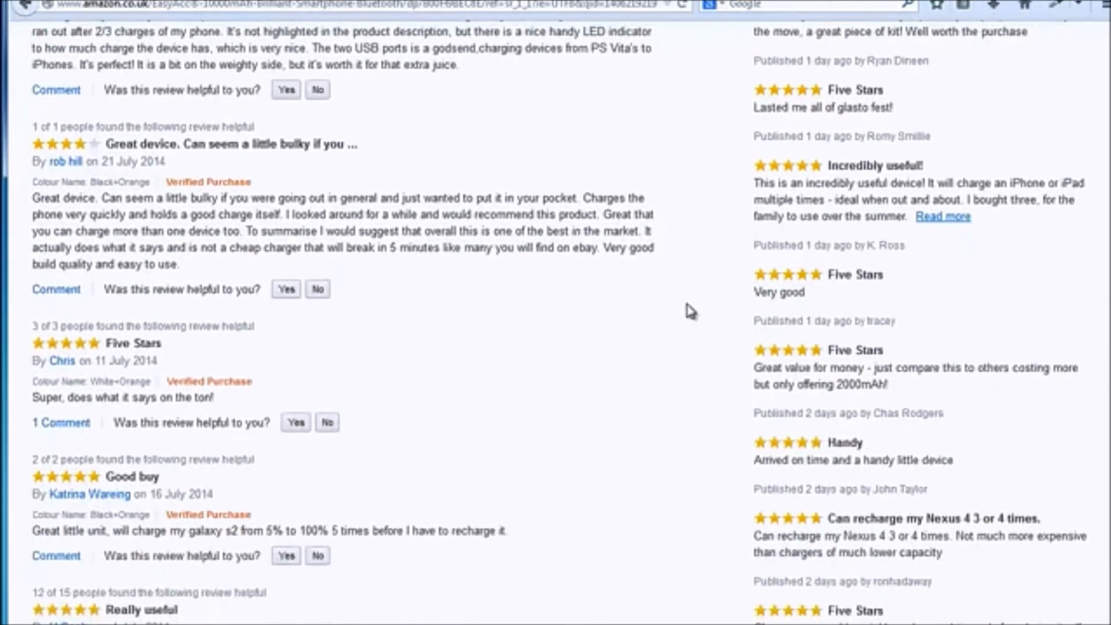
{"action": "mouse_move", "coordinate": [82, 216]}
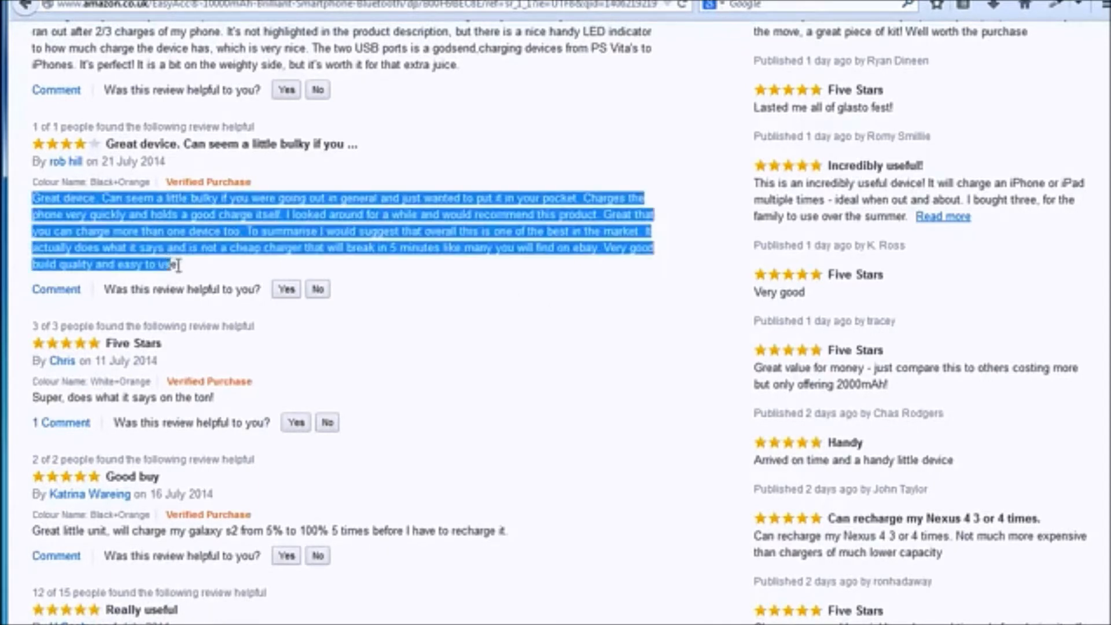
{"action": "right_click", "coordinate": [178, 265]}
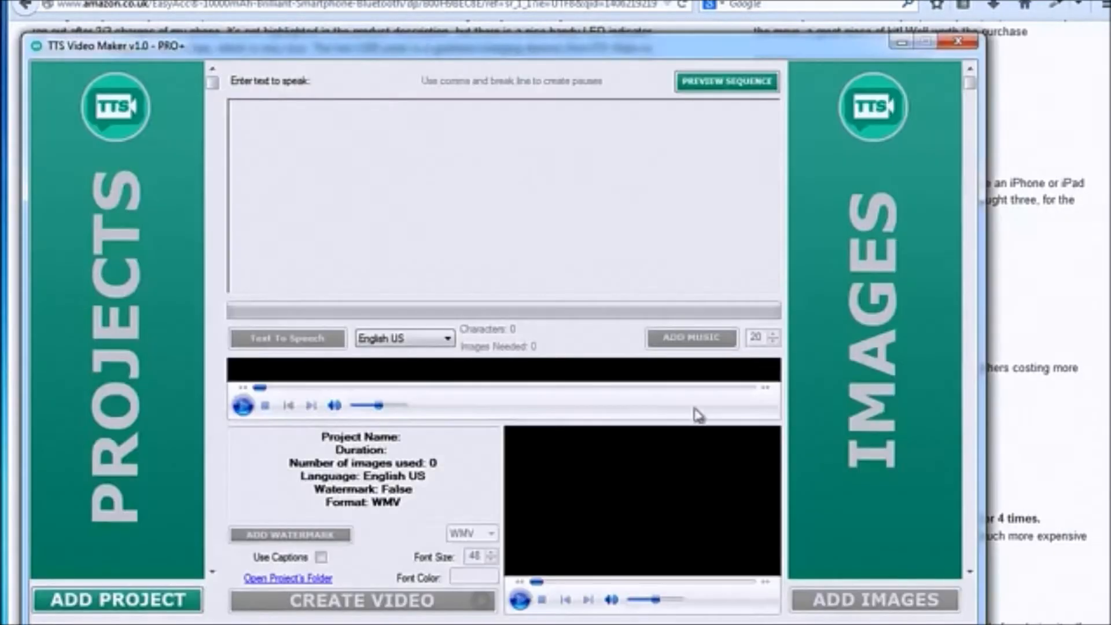
Step: Add a new project and name it 'portable battery'
{"action": "left_click", "coordinate": [116, 600]}
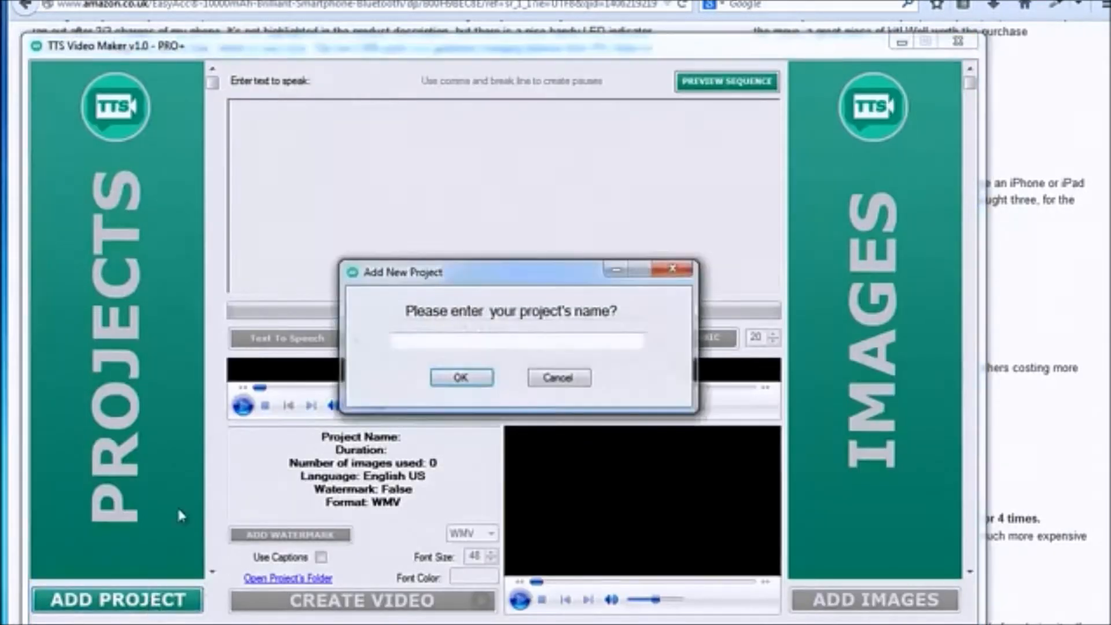
{"action": "type", "text": "pot"}
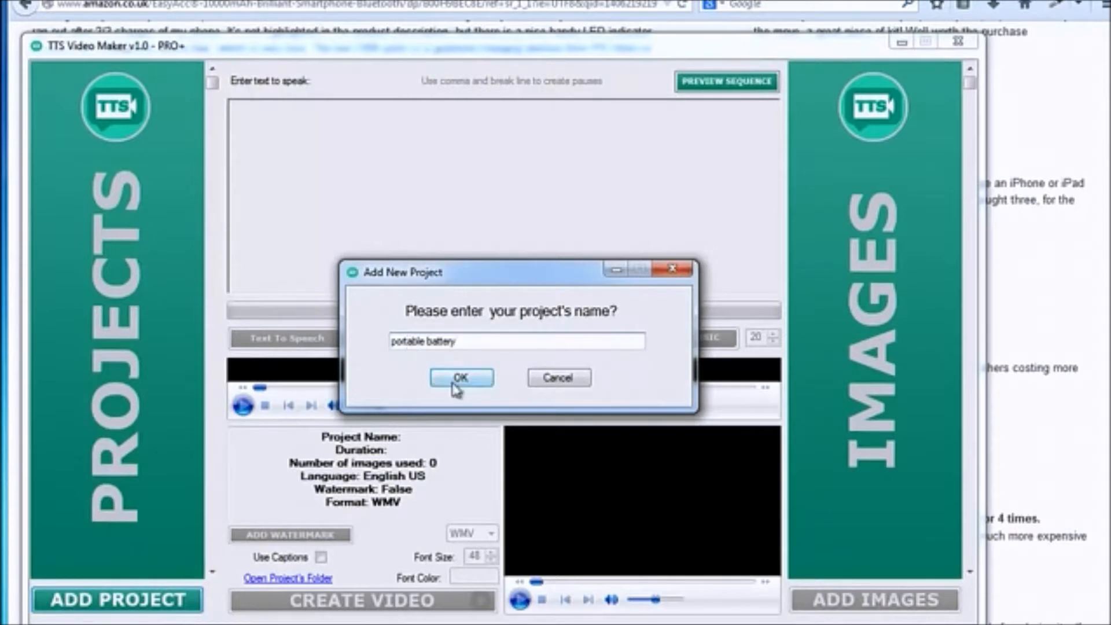
{"action": "left_click", "coordinate": [461, 378]}
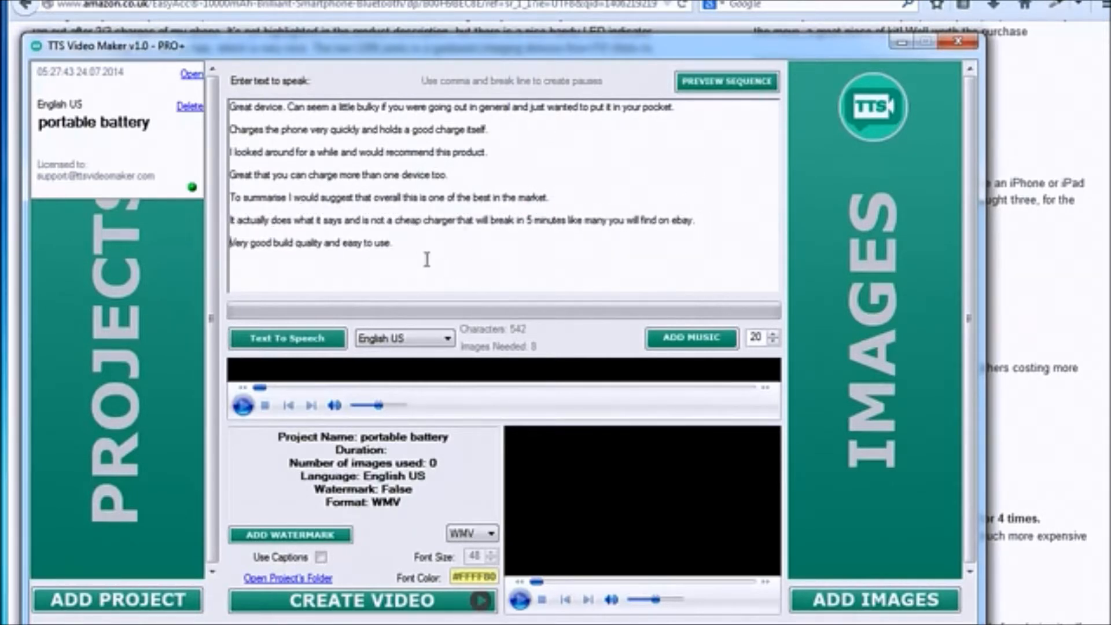
Step: Edit the pasted review script and preview its sentence-by-sentence pause sequence
{"action": "left_click", "coordinate": [390, 242]}
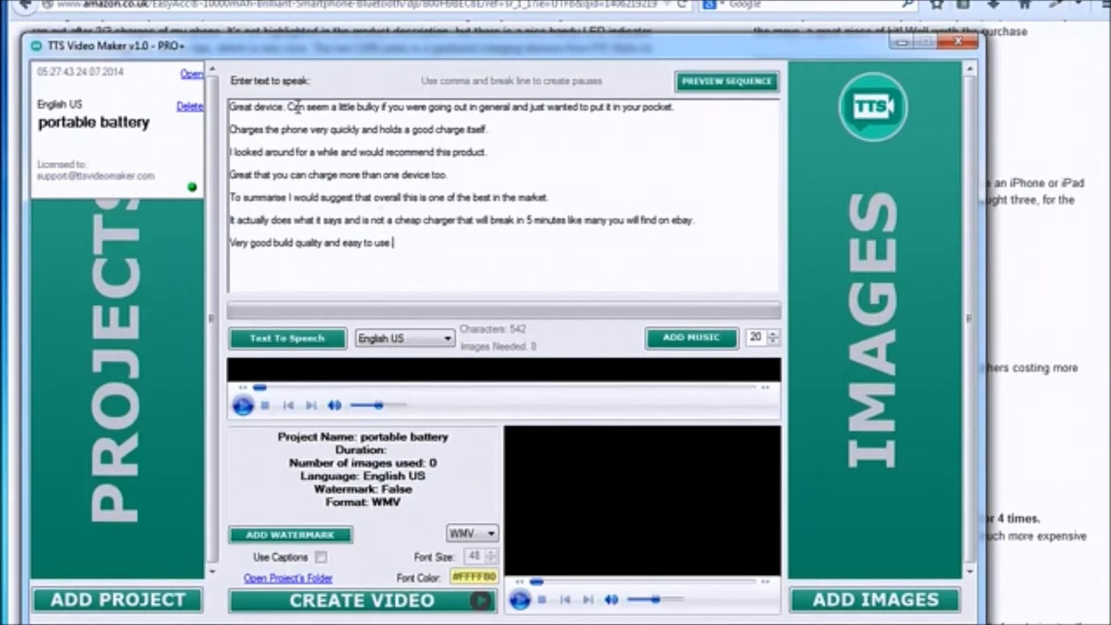
{"action": "mouse_move", "coordinate": [627, 161]}
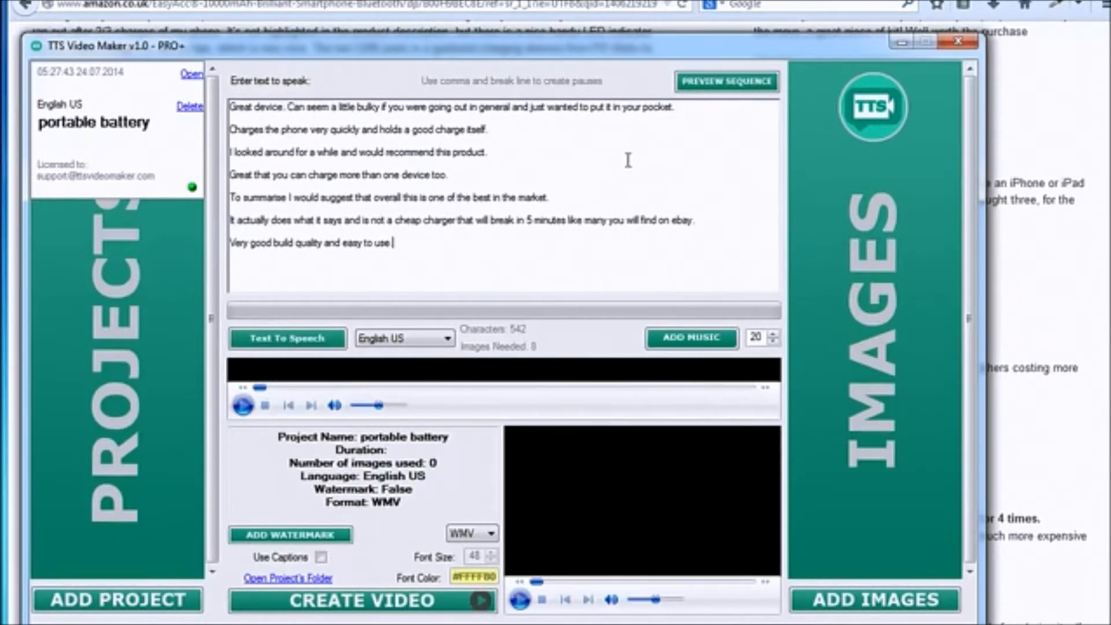
{"action": "left_click", "coordinate": [725, 81]}
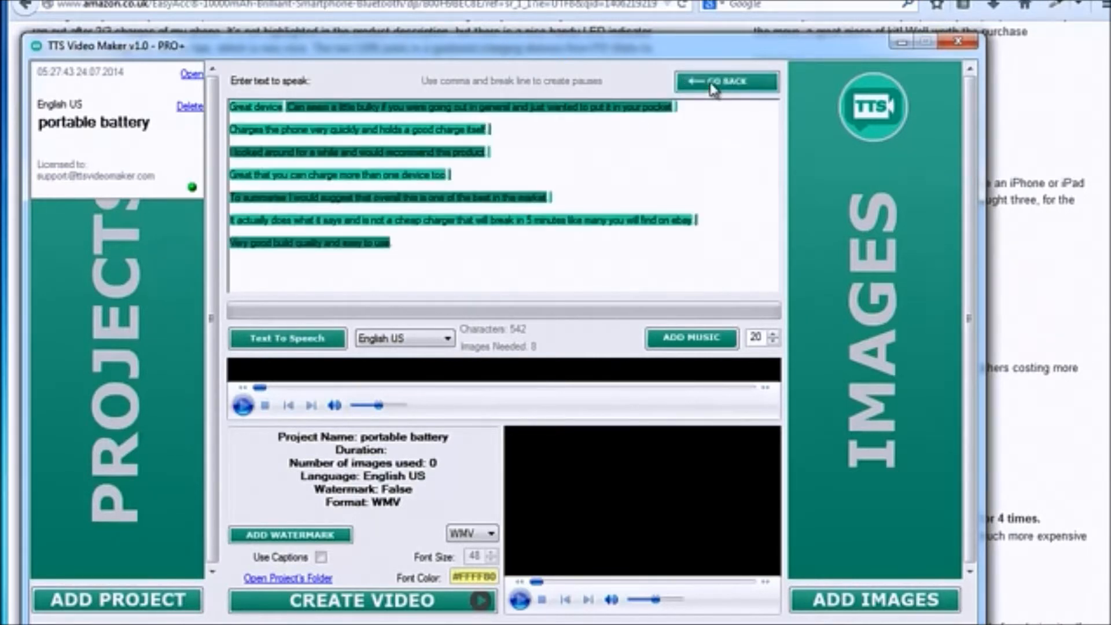
Step: Exit the sequence preview with GO BACK
{"action": "left_click", "coordinate": [725, 81]}
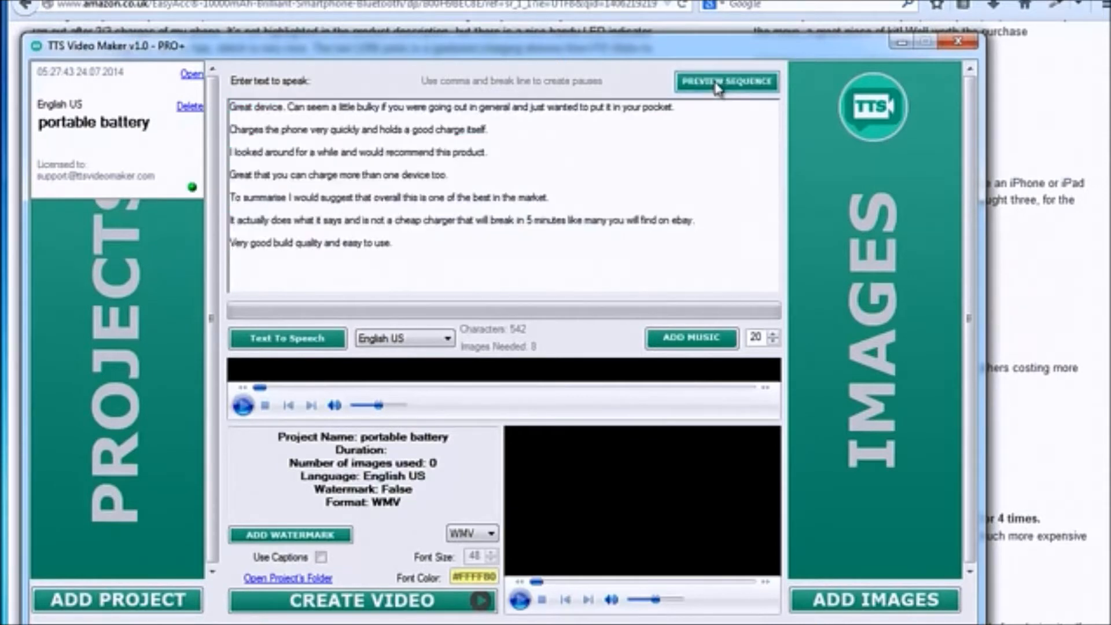
{"action": "mouse_move", "coordinate": [533, 354]}
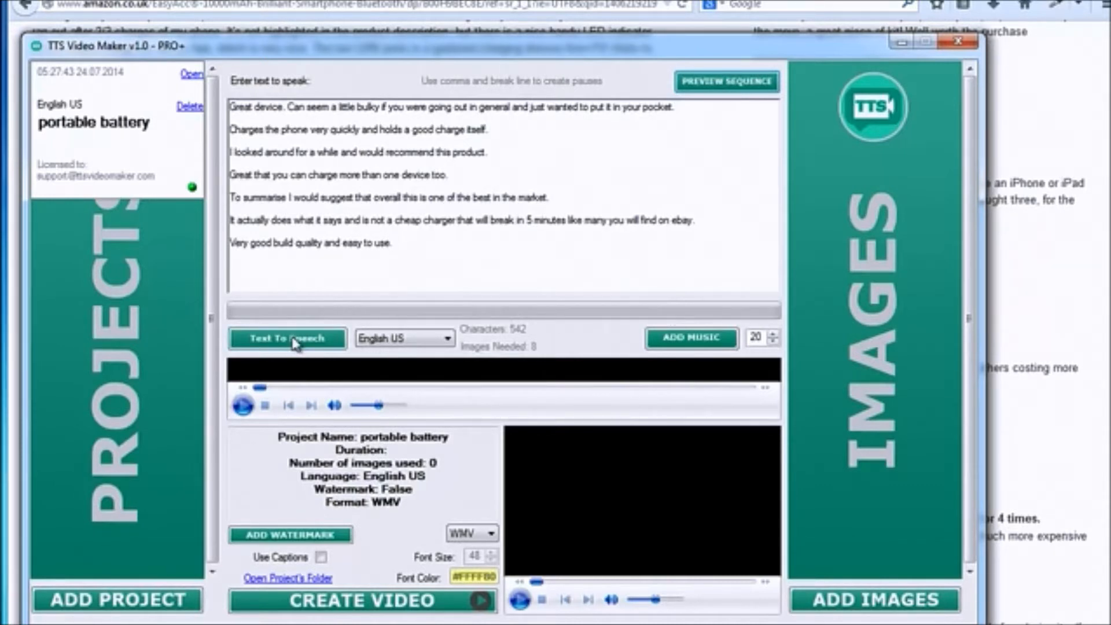
Step: Generate English US speech from the review script and play the 42-second audio
{"action": "left_click", "coordinate": [287, 337]}
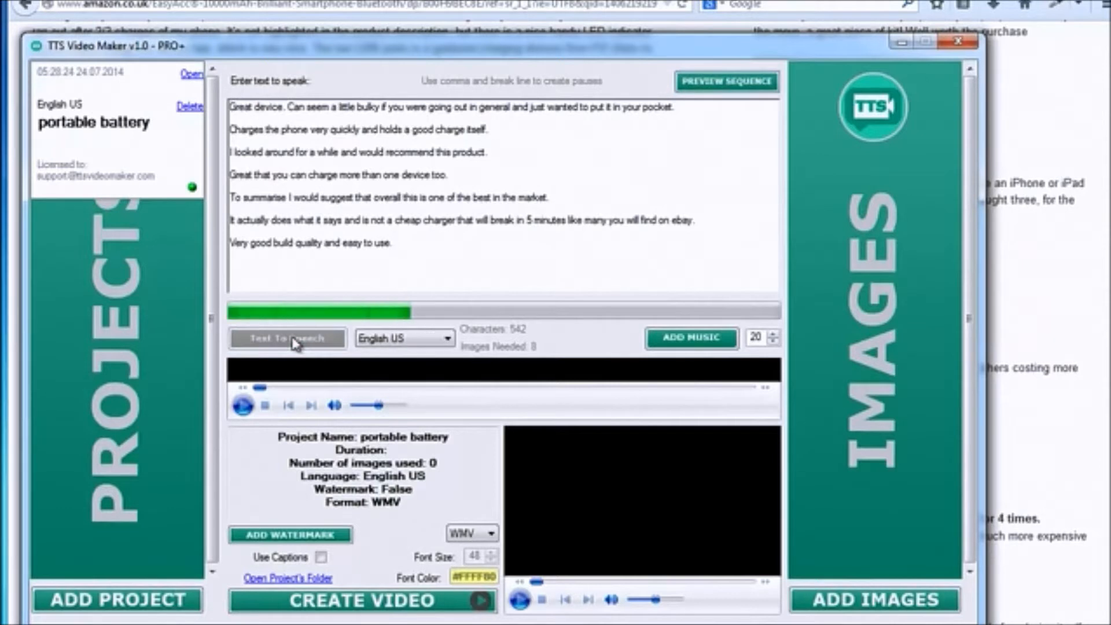
{"action": "left_click", "coordinate": [287, 338]}
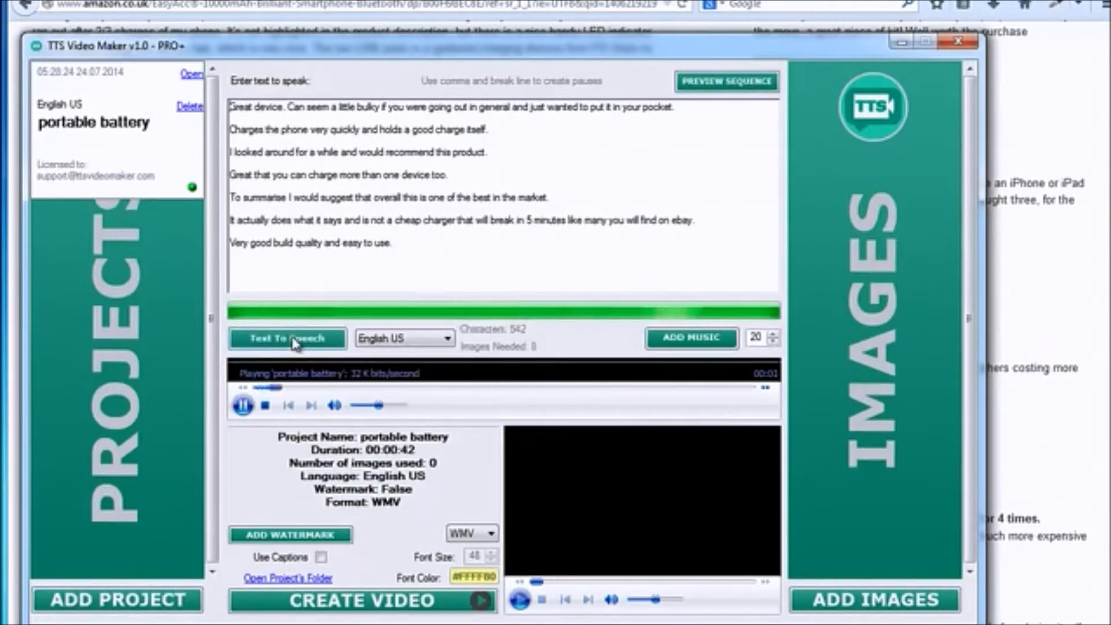
{"action": "left_click", "coordinate": [266, 404]}
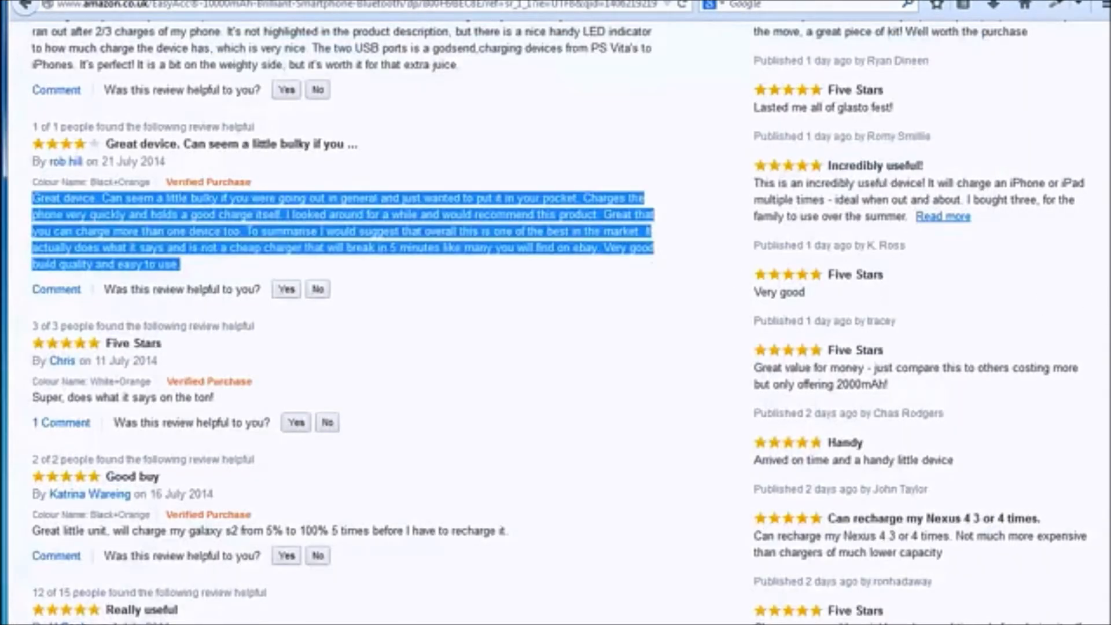
Step: Save the enlarged EasyAcc product photo from the gallery to disk
{"action": "scroll", "scroll_direction": "up", "scroll_amount": 3}
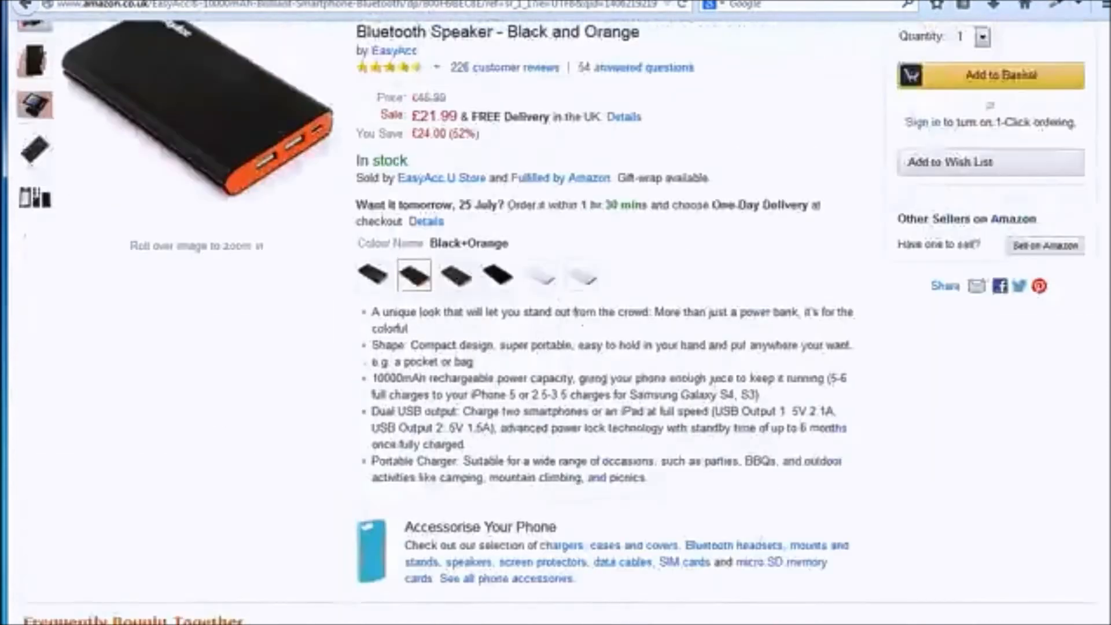
{"action": "scroll", "scroll_direction": "up", "scroll_amount": 3}
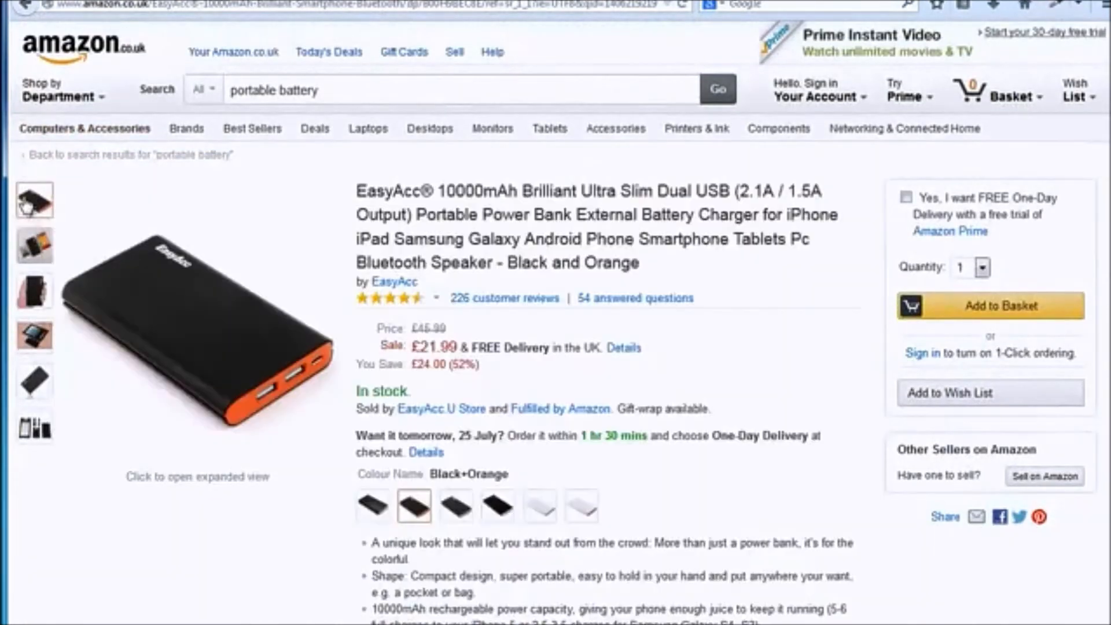
{"action": "right_click", "coordinate": [445, 288]}
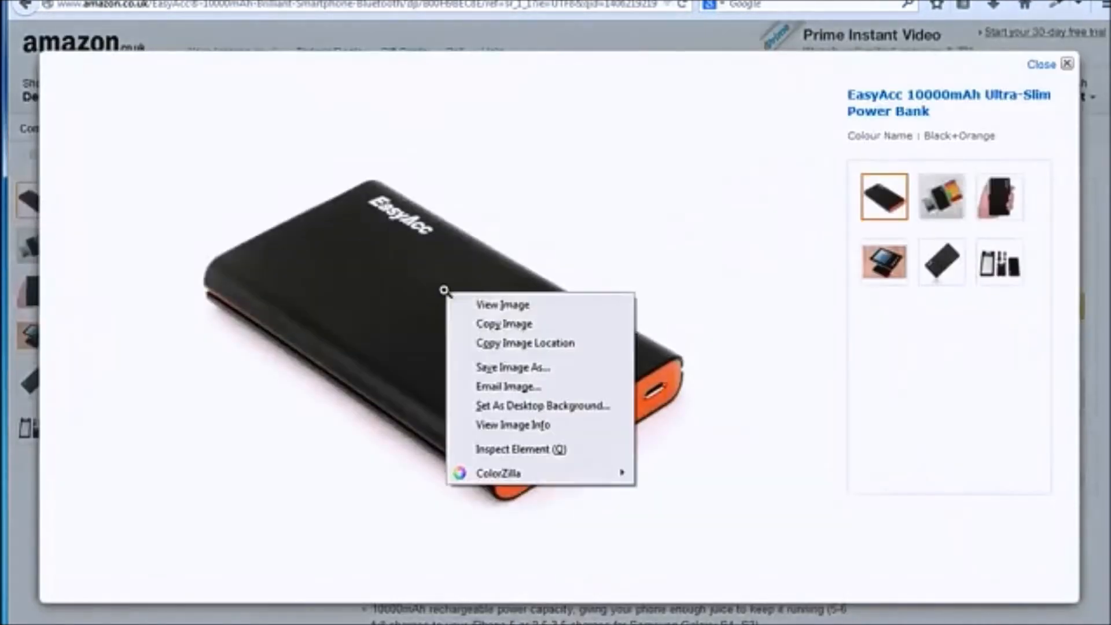
{"action": "mouse_move", "coordinate": [513, 376]}
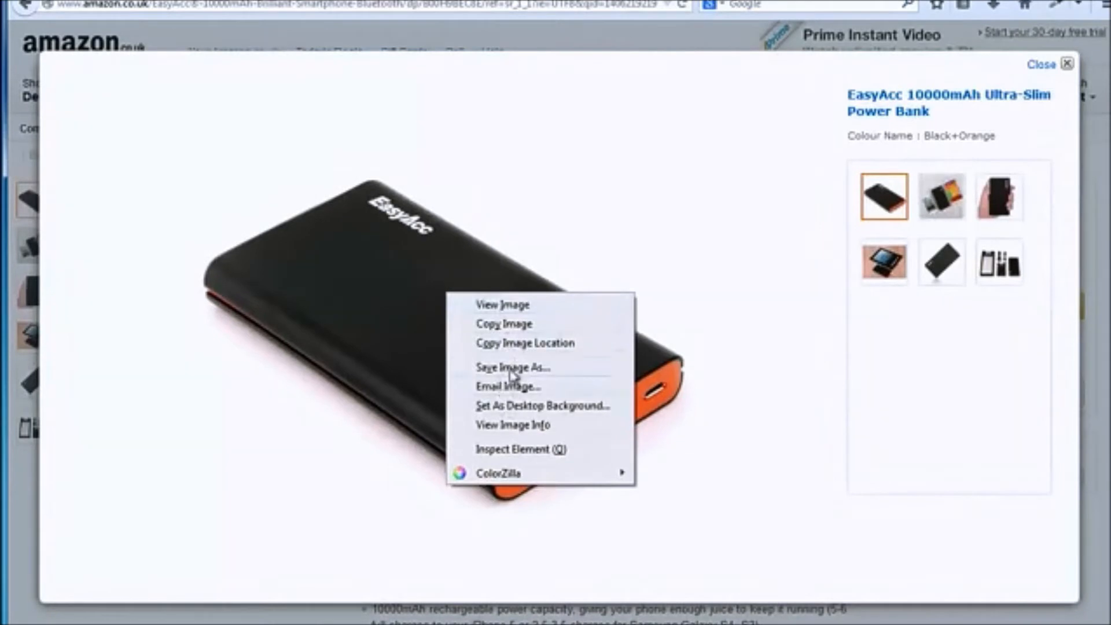
{"action": "left_click", "coordinate": [513, 367]}
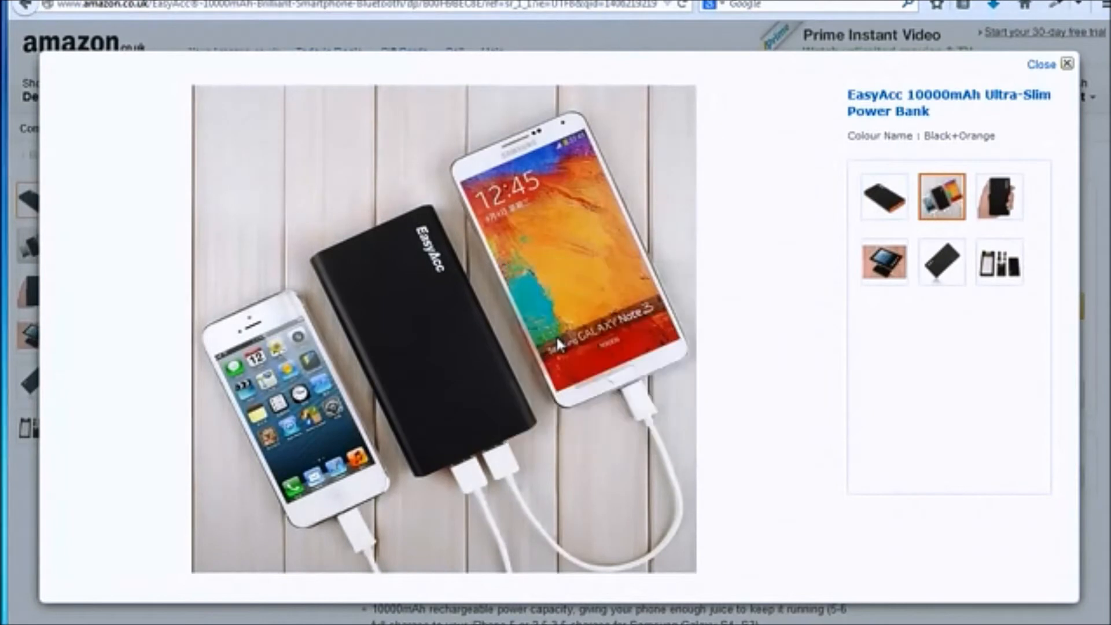
{"action": "mouse_move", "coordinate": [839, 341]}
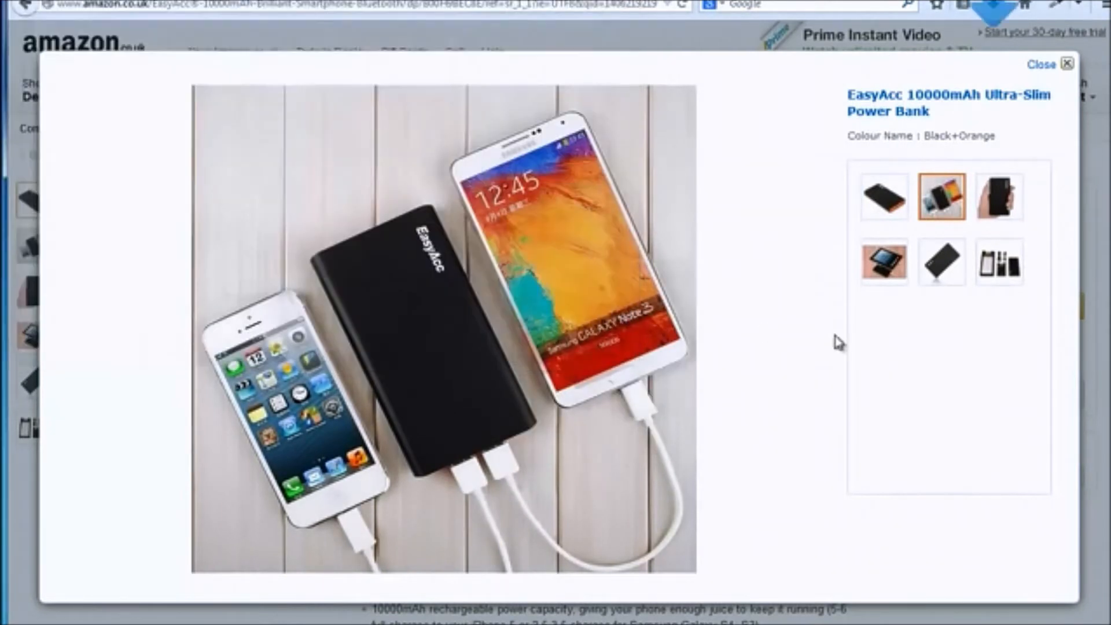
Step: Save the hand-held and tablet-charging photos as files 3 and 4
{"action": "left_click", "coordinate": [1000, 196]}
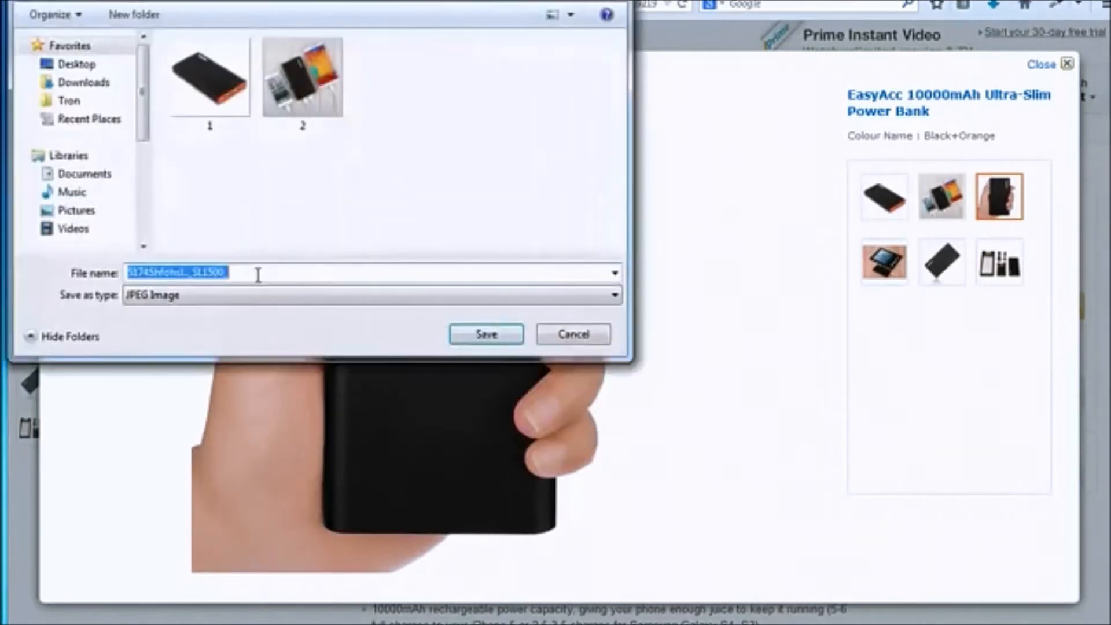
{"action": "type", "text": "3"}
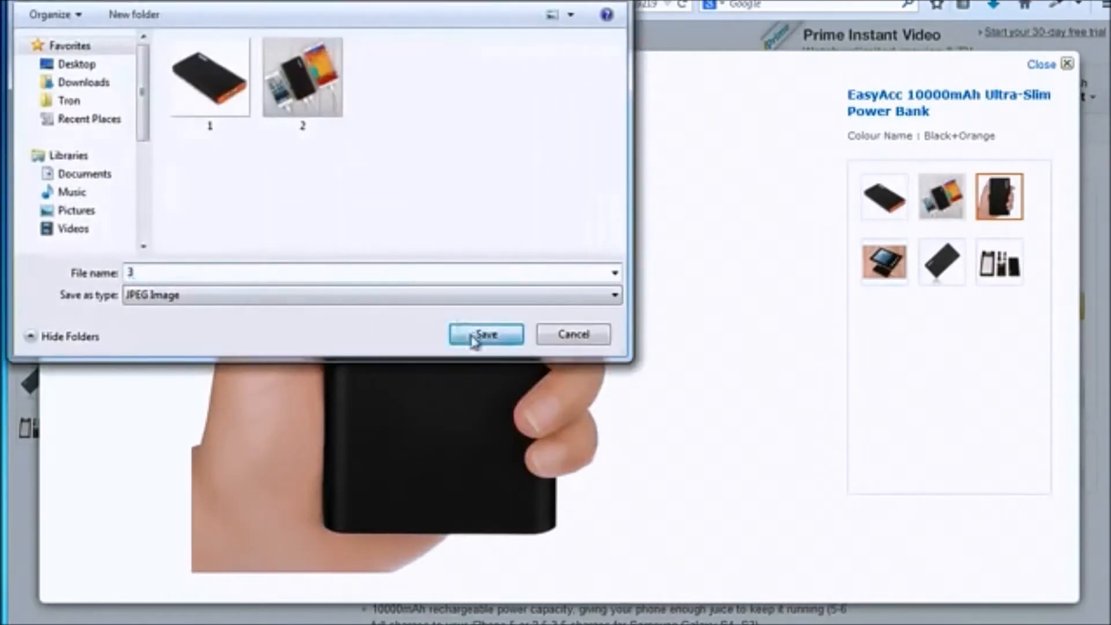
{"action": "left_click", "coordinate": [485, 334]}
{"action": "type", "text": "4"}
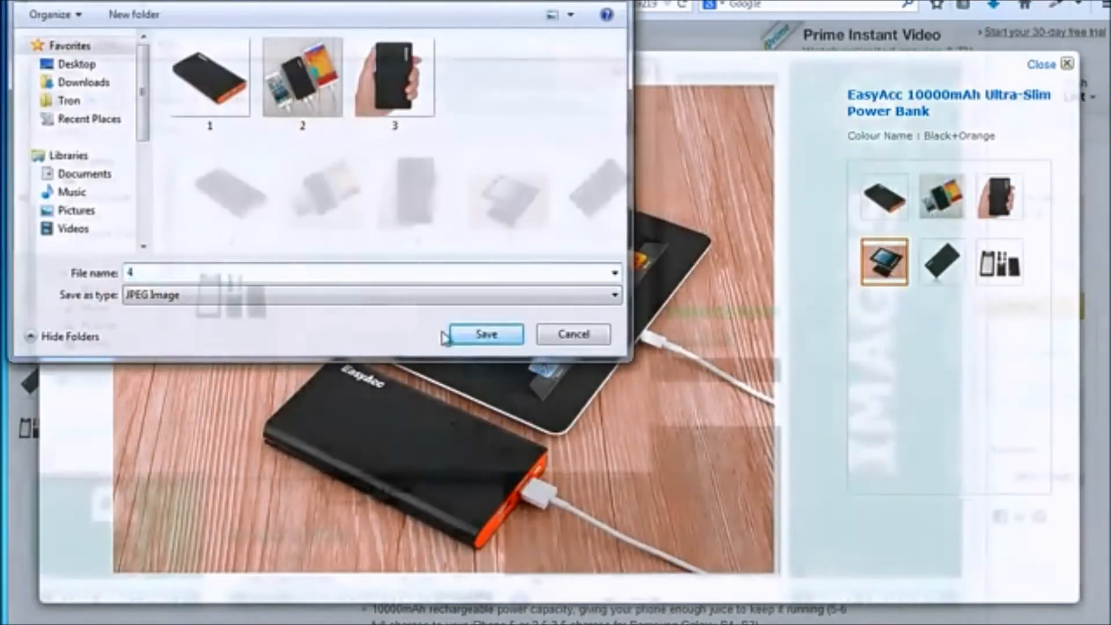
{"action": "left_click", "coordinate": [485, 334]}
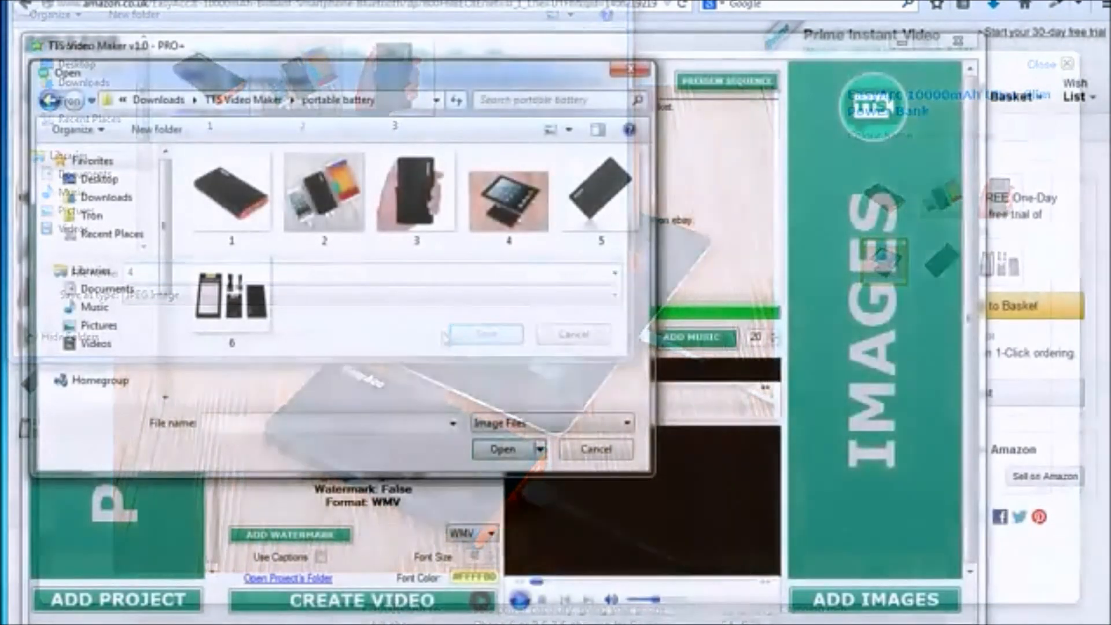
Step: Load numbered images 1–6 from the portable battery folder into the project
{"action": "left_click", "coordinate": [231, 192]}
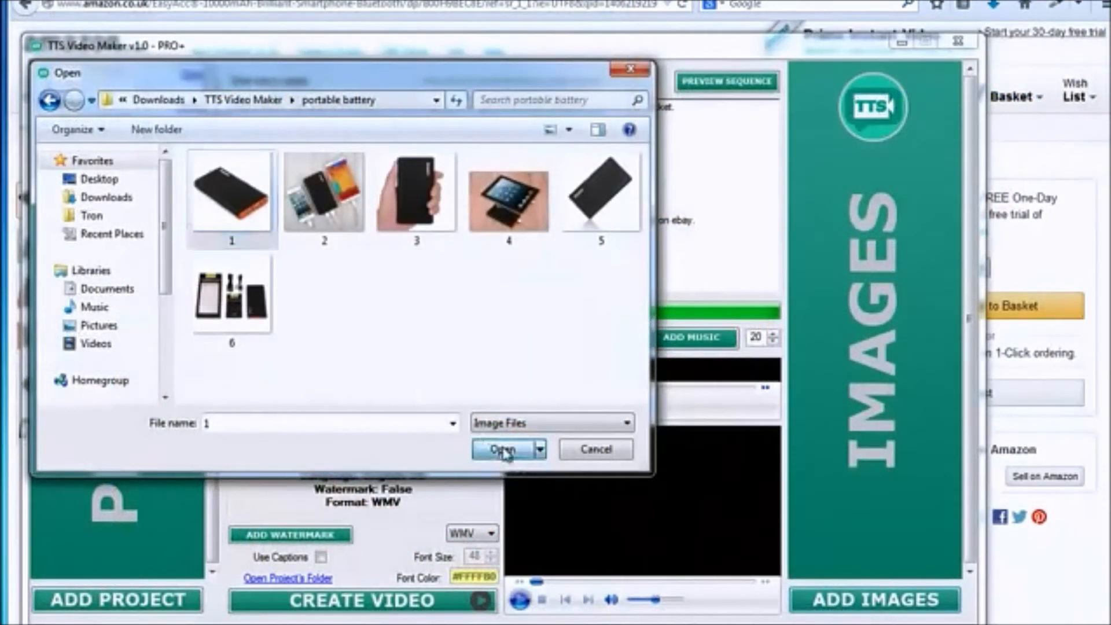
{"action": "left_click", "coordinate": [502, 448]}
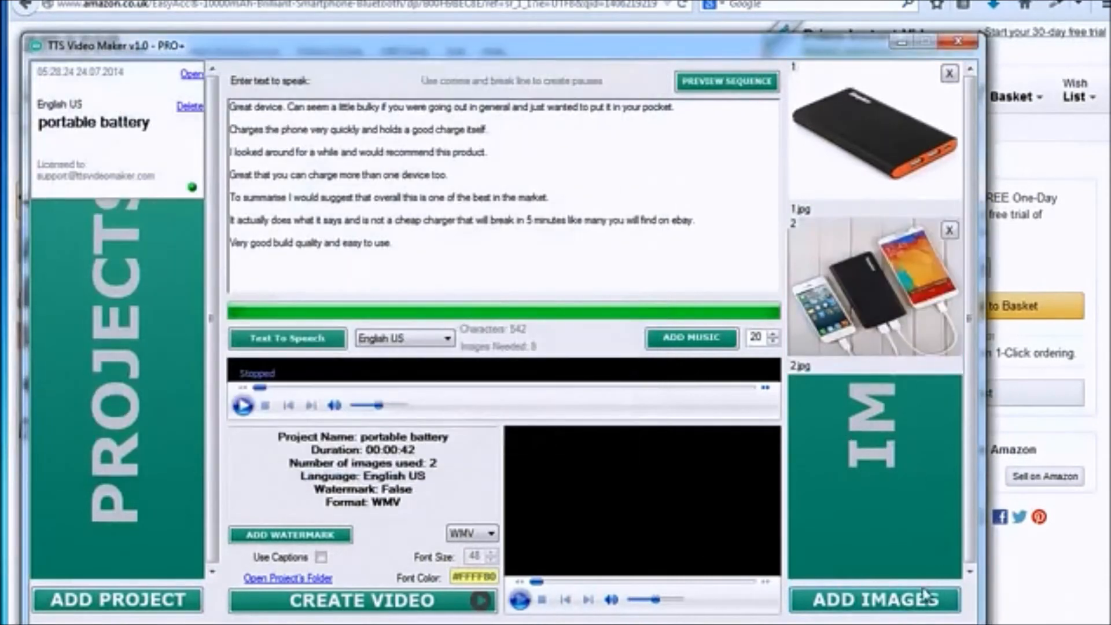
{"action": "left_click", "coordinate": [874, 600]}
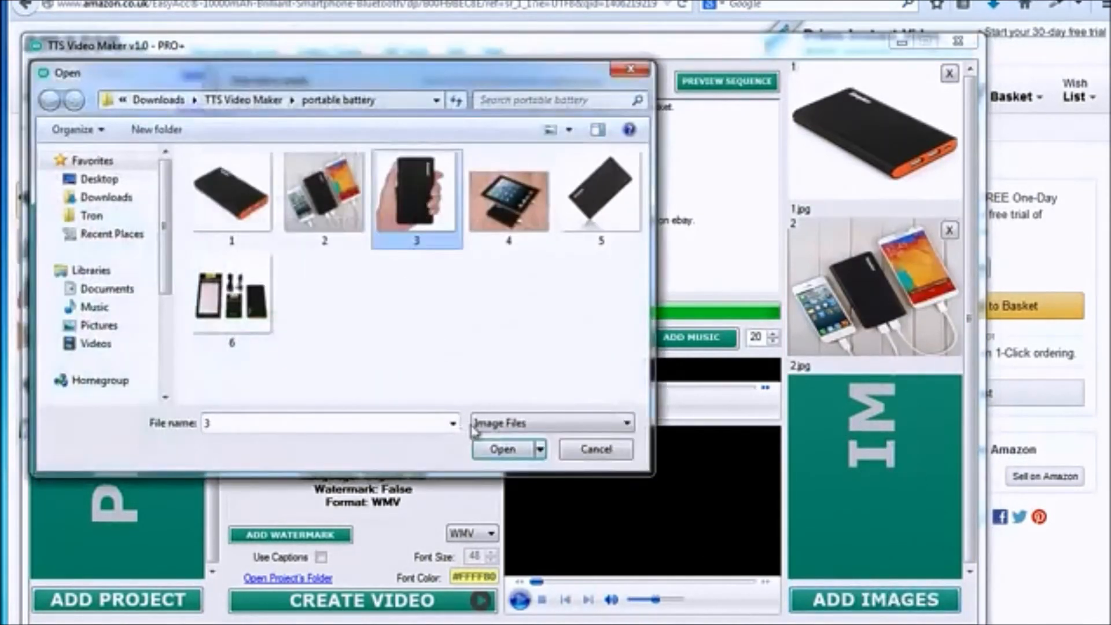
{"action": "left_click", "coordinate": [507, 196]}
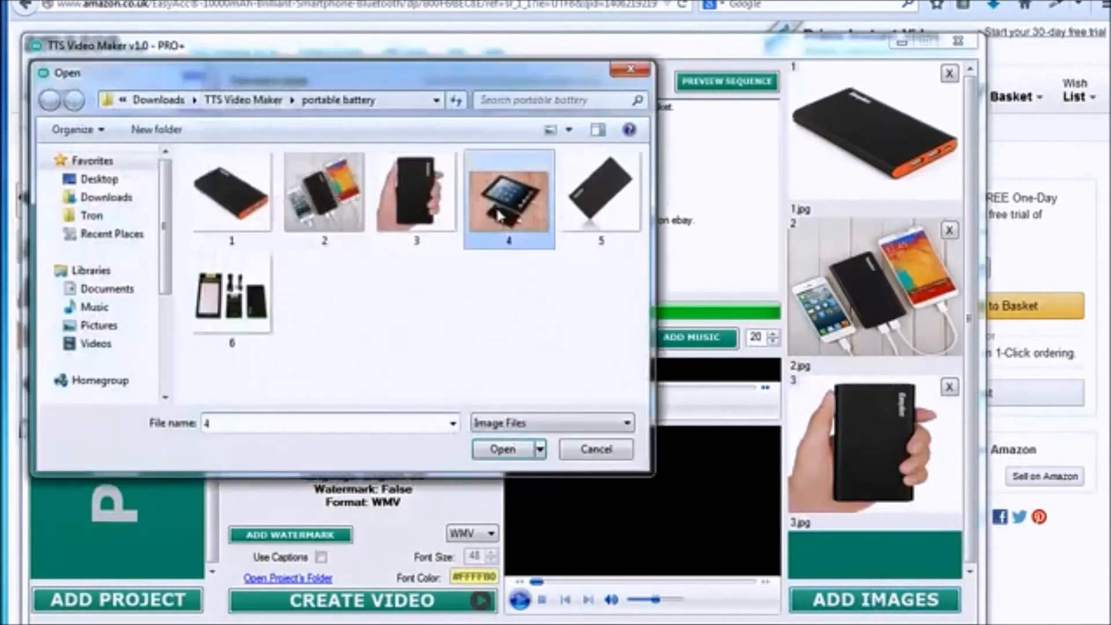
{"action": "left_click", "coordinate": [501, 449]}
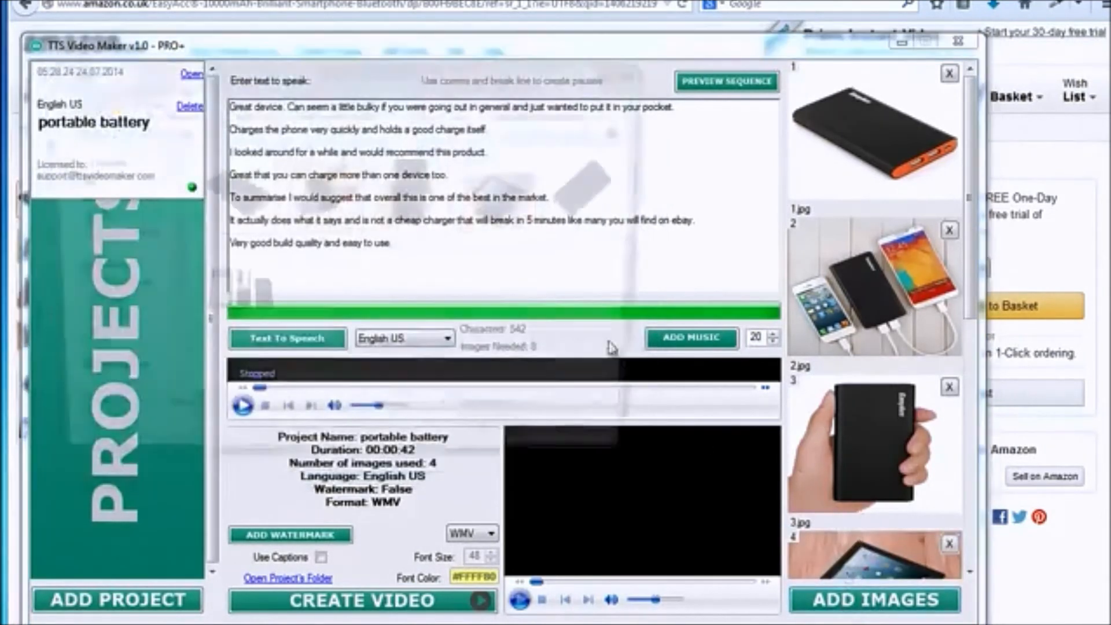
{"action": "left_click", "coordinate": [874, 600]}
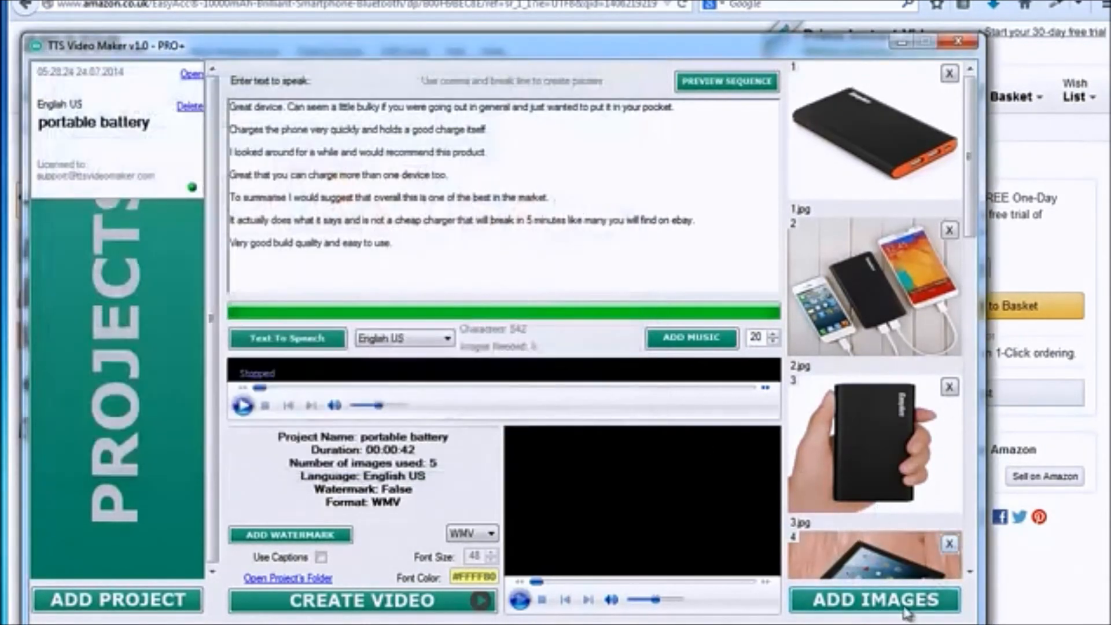
{"action": "left_click", "coordinate": [875, 599]}
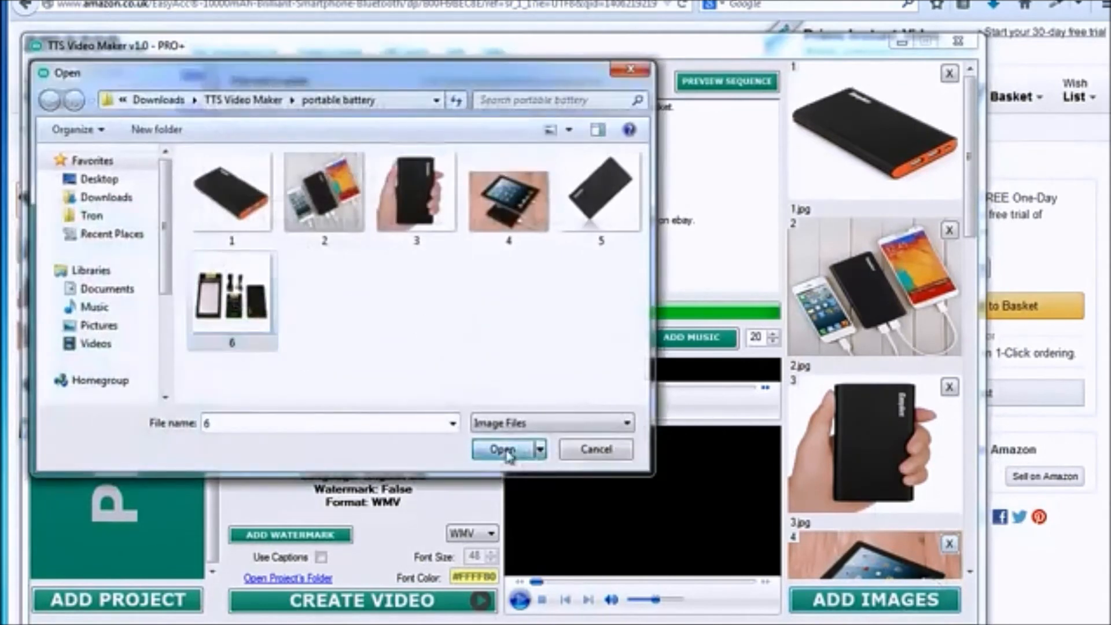
{"action": "left_click", "coordinate": [503, 449]}
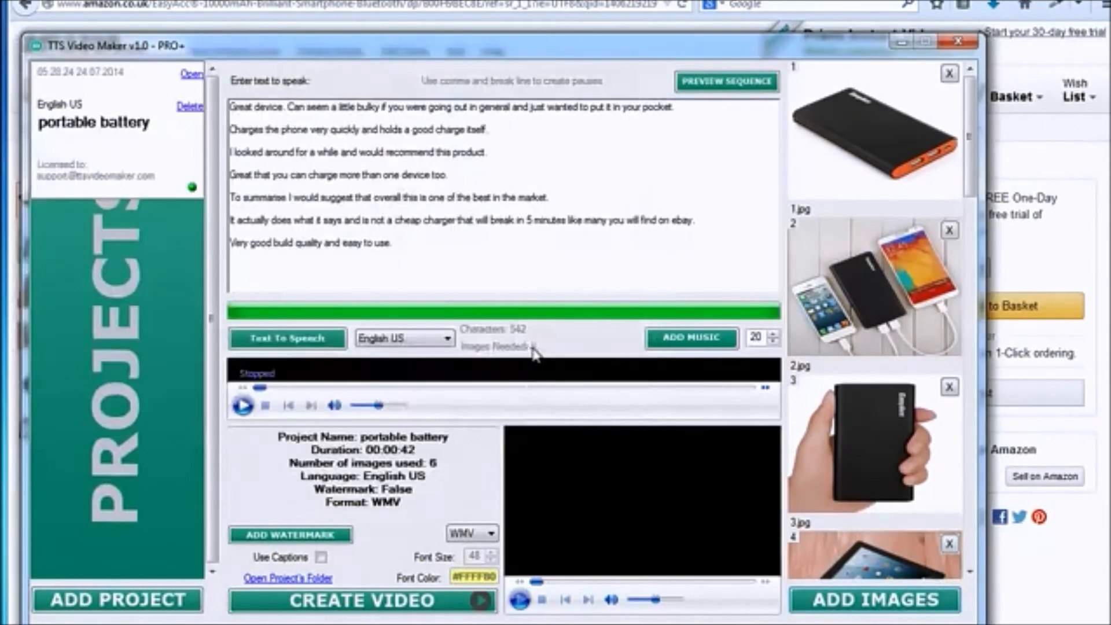
{"action": "mouse_move", "coordinate": [470, 360]}
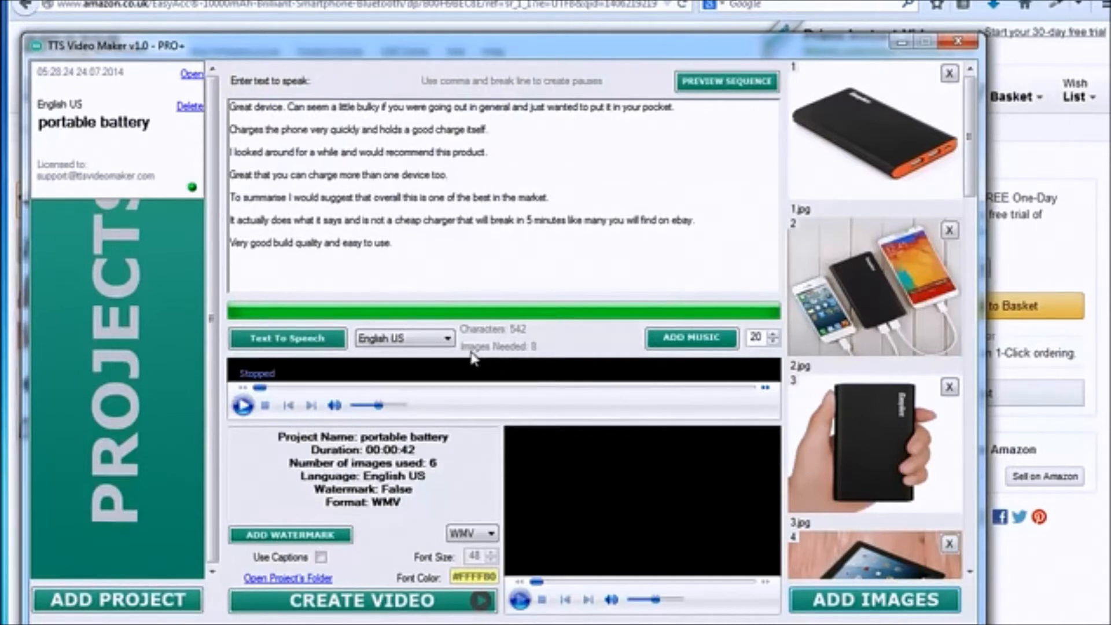
{"action": "mouse_move", "coordinate": [492, 354]}
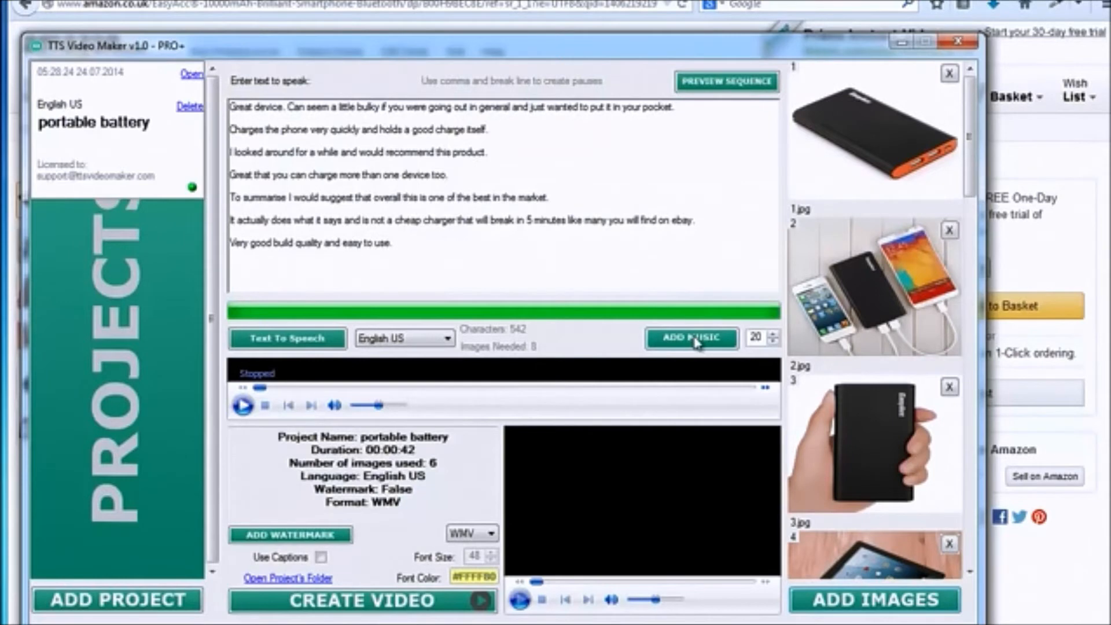
Step: Use Summer Day.mp3 as background music and logo1.png as the watermark
{"action": "left_click", "coordinate": [691, 338]}
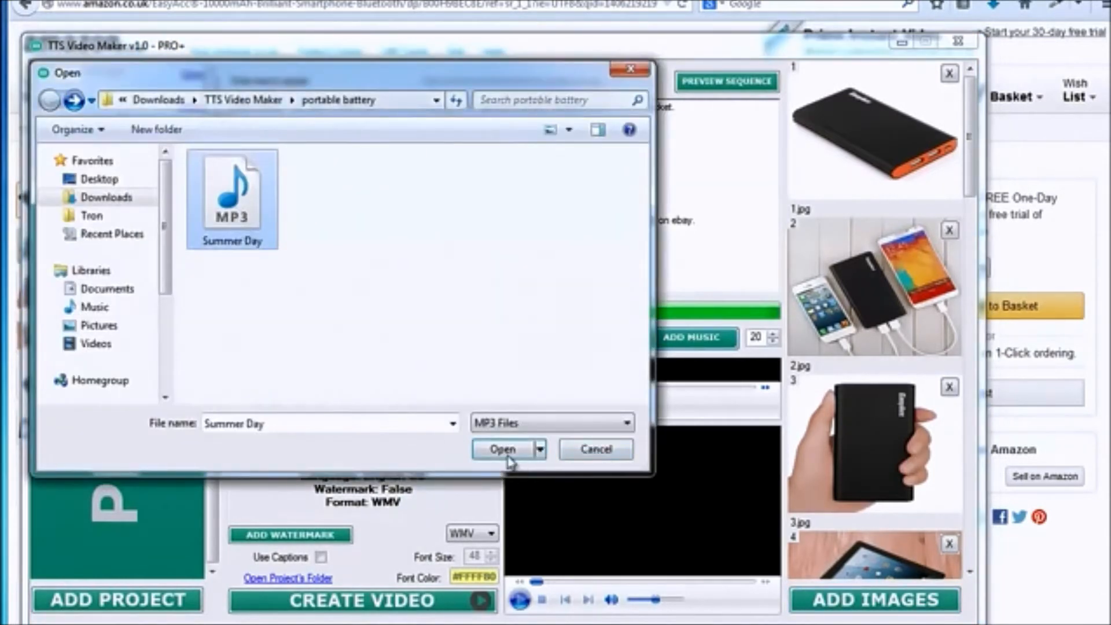
{"action": "left_click", "coordinate": [502, 449]}
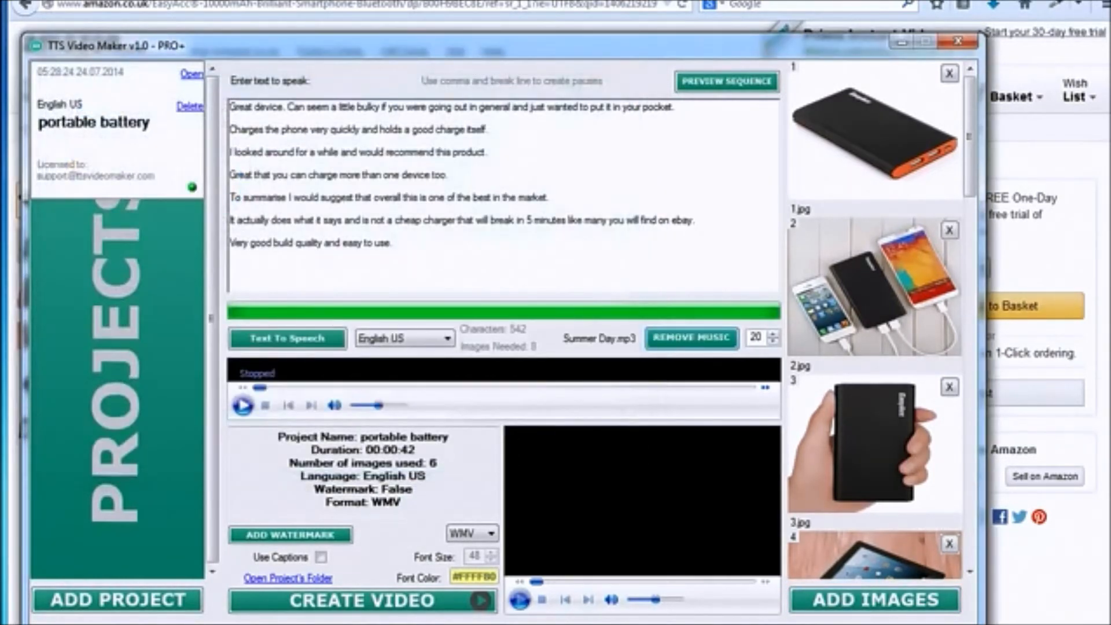
{"action": "left_click", "coordinate": [287, 534]}
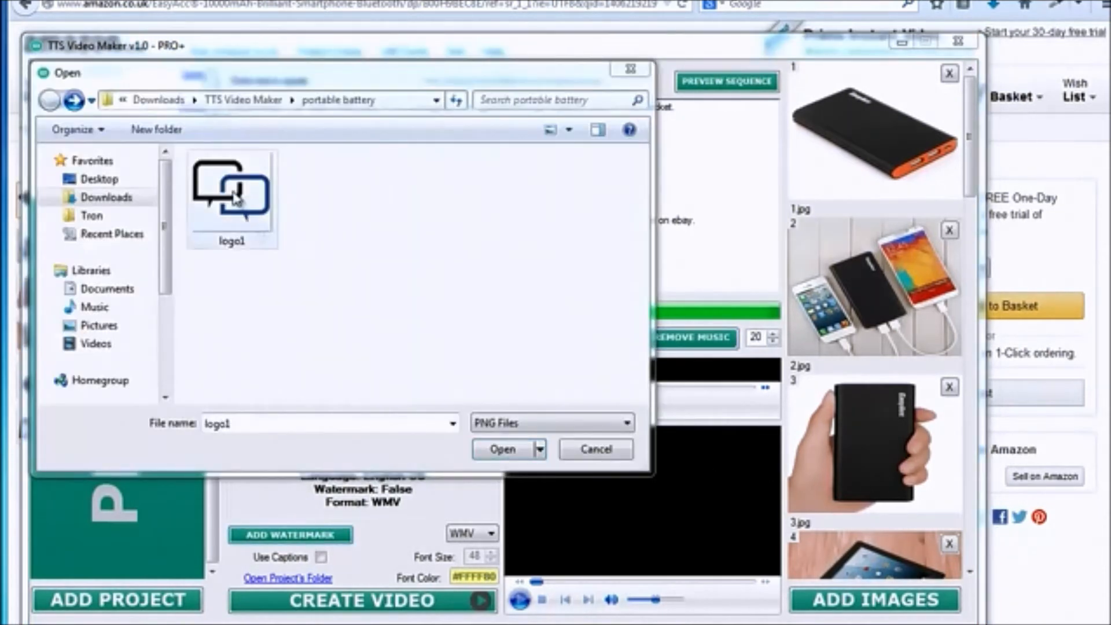
{"action": "left_click", "coordinate": [502, 449]}
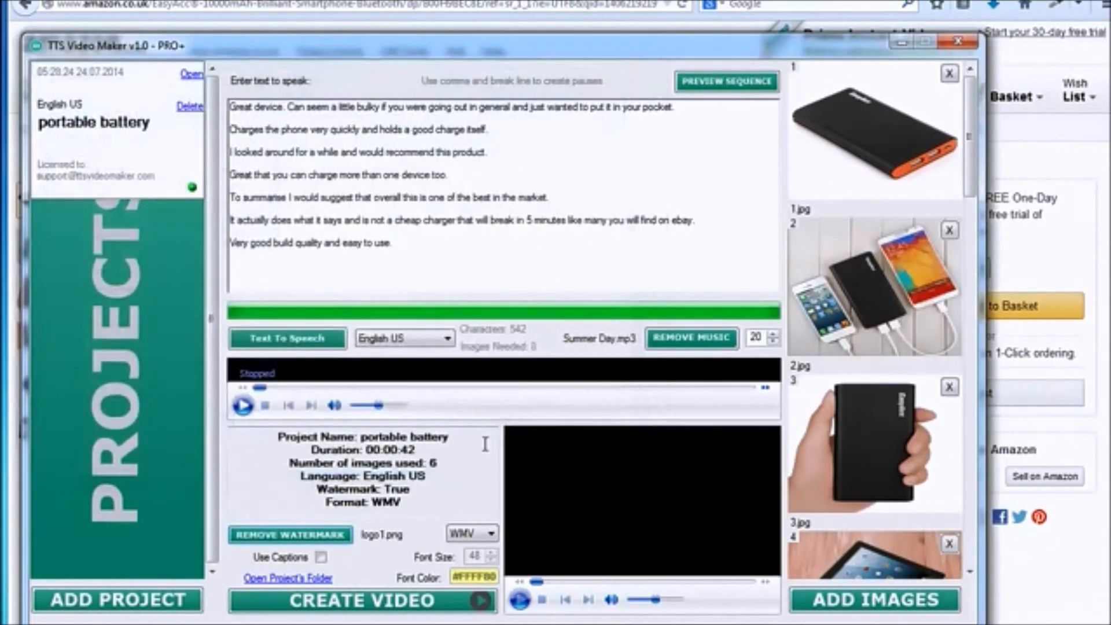
{"action": "mouse_move", "coordinate": [342, 579]}
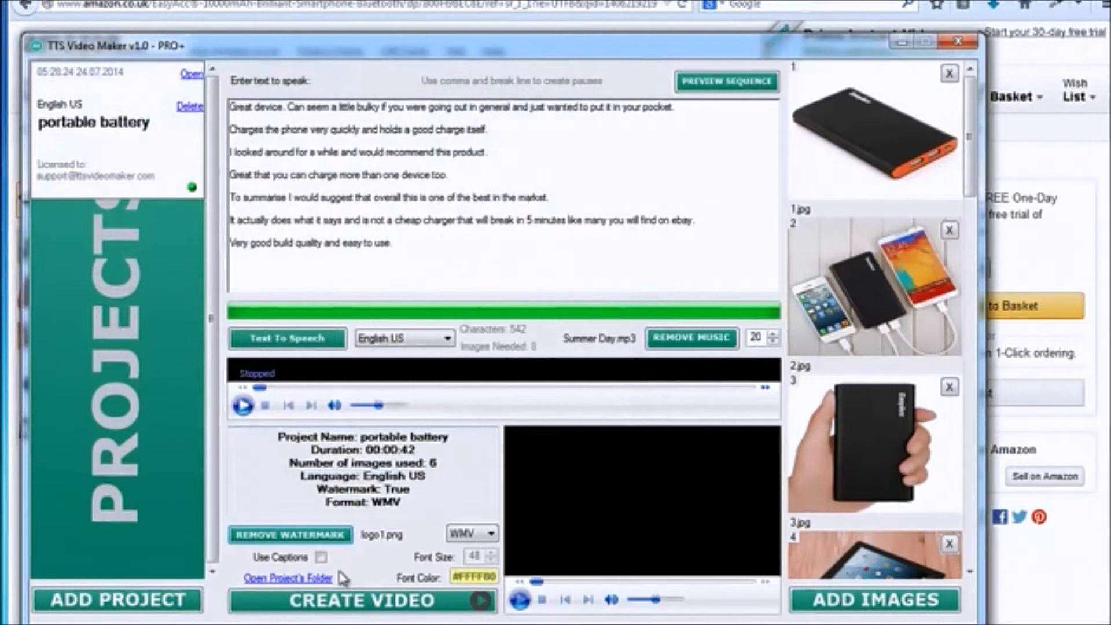
Step: Enable Use Captions and render the video with CREATE VIDEO
{"action": "left_click", "coordinate": [320, 557]}
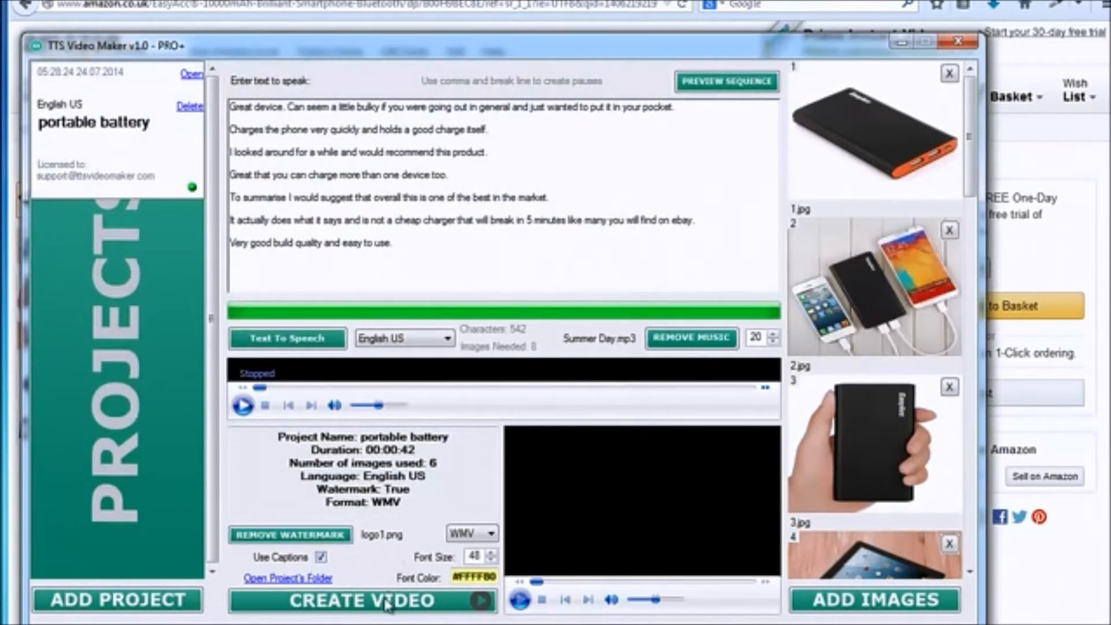
{"action": "left_click", "coordinate": [361, 600]}
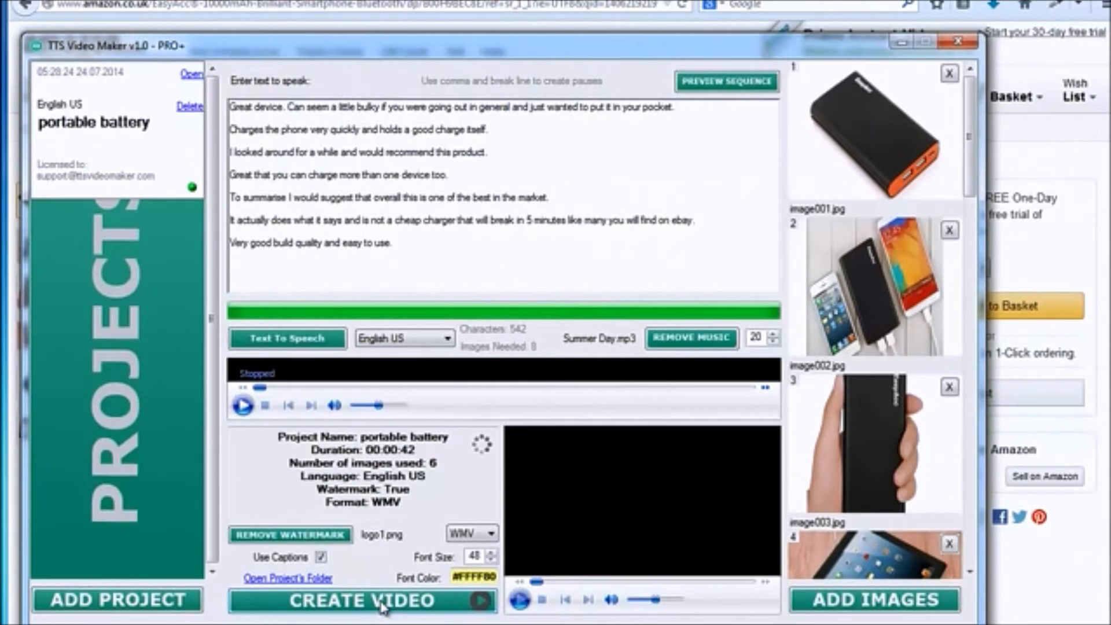
{"action": "left_click", "coordinate": [361, 600]}
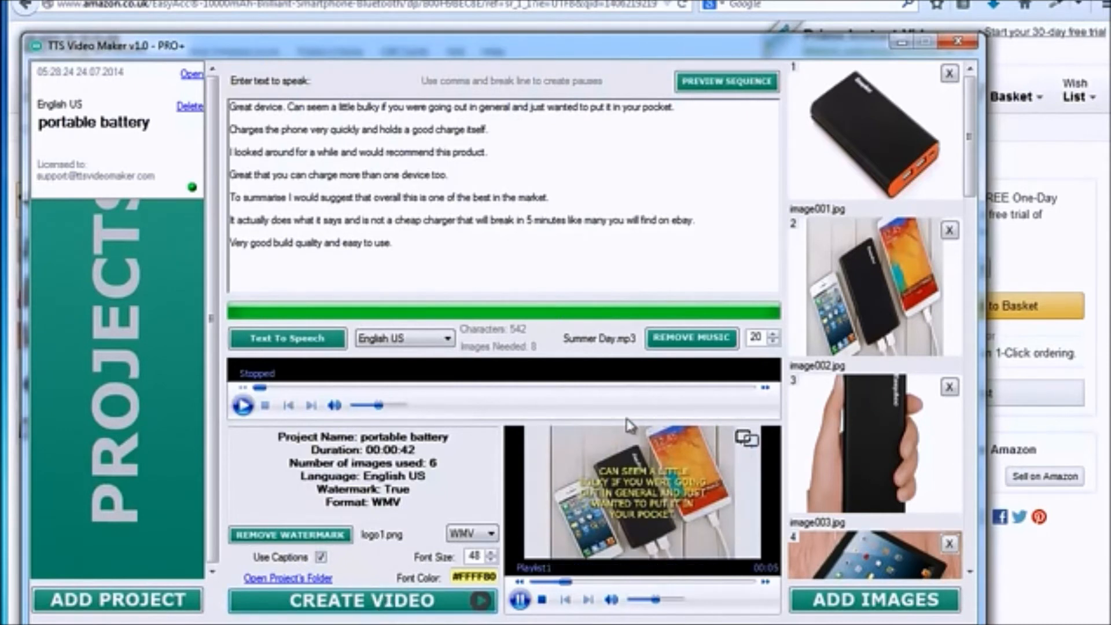
Step: Stop the rendered video preview and open the portable battery project folder on disk
{"action": "left_click", "coordinate": [520, 600]}
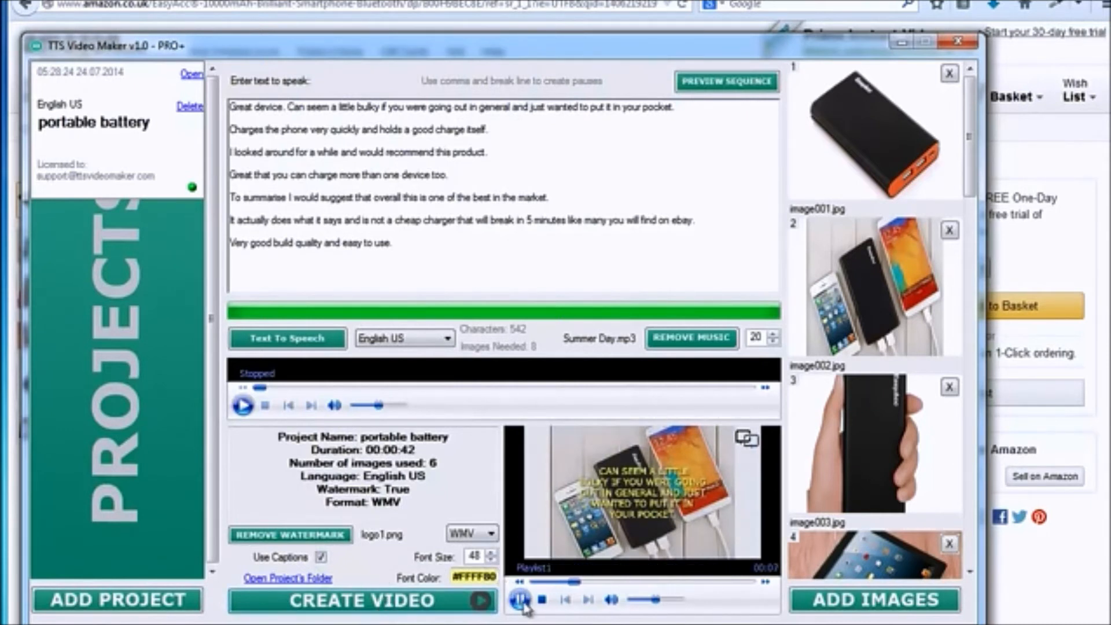
{"action": "left_click", "coordinate": [522, 601]}
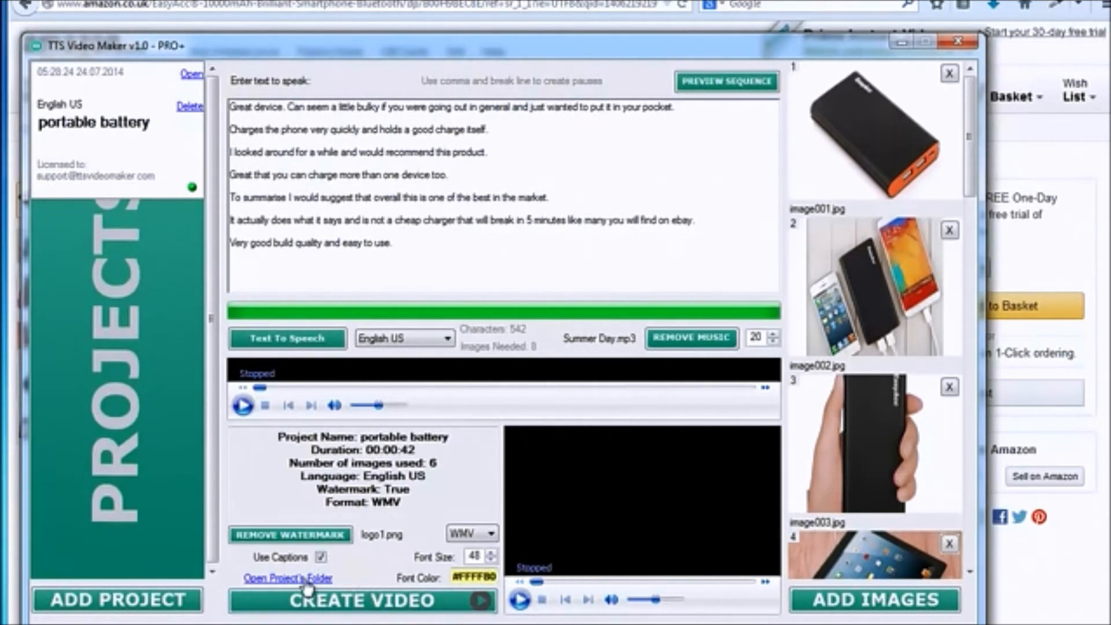
{"action": "left_click", "coordinate": [287, 578]}
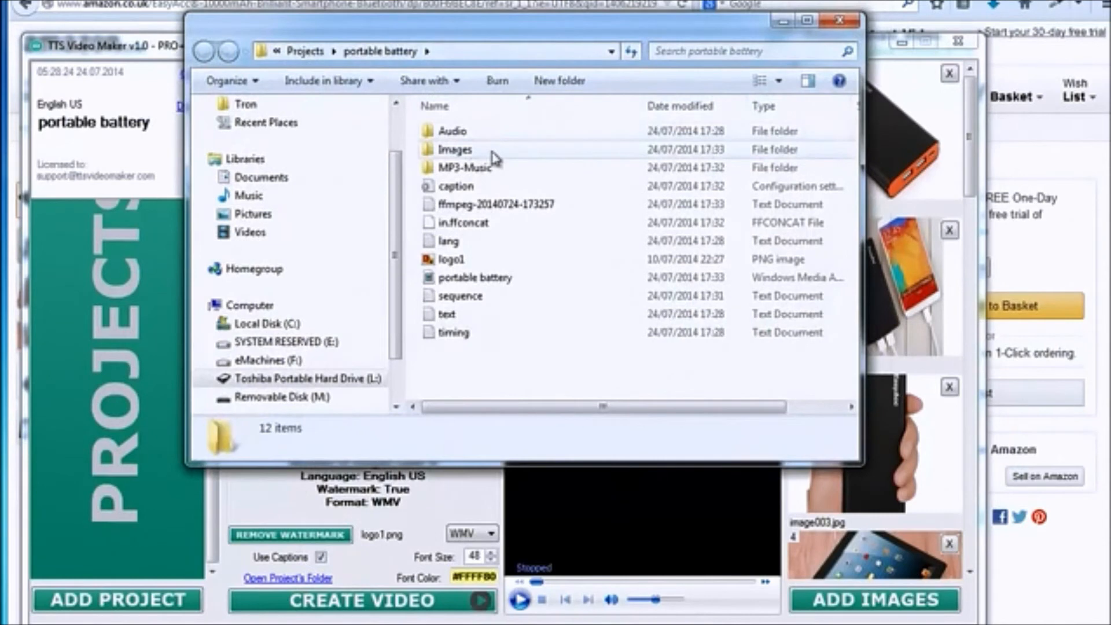
Step: Select the portable battery WMV file to see its 42-second, 10.1 MB details
{"action": "left_click", "coordinate": [474, 278]}
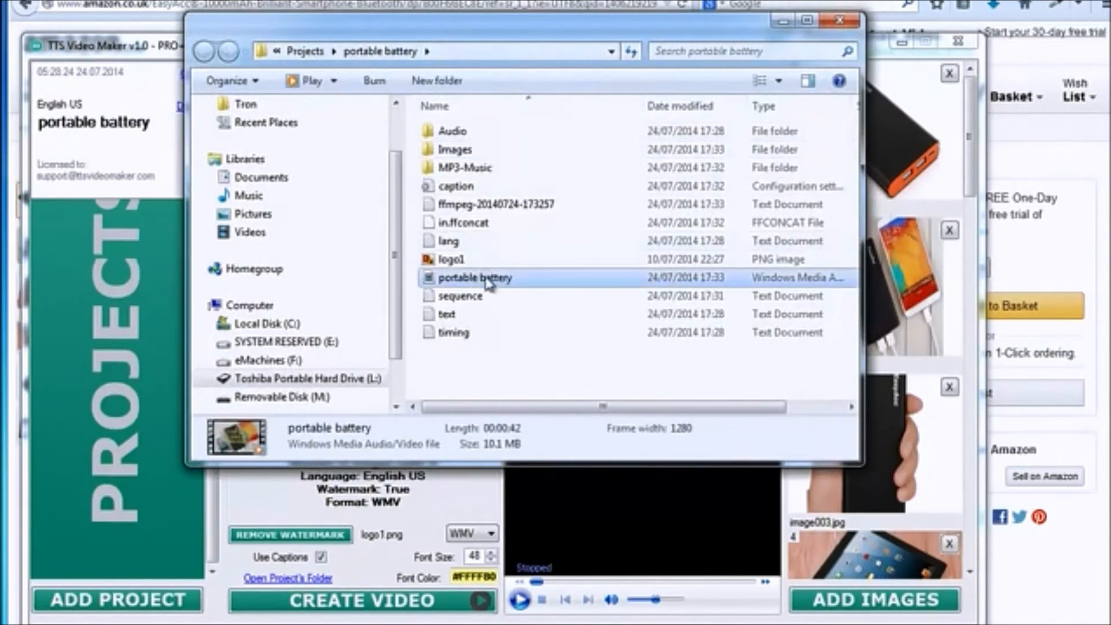